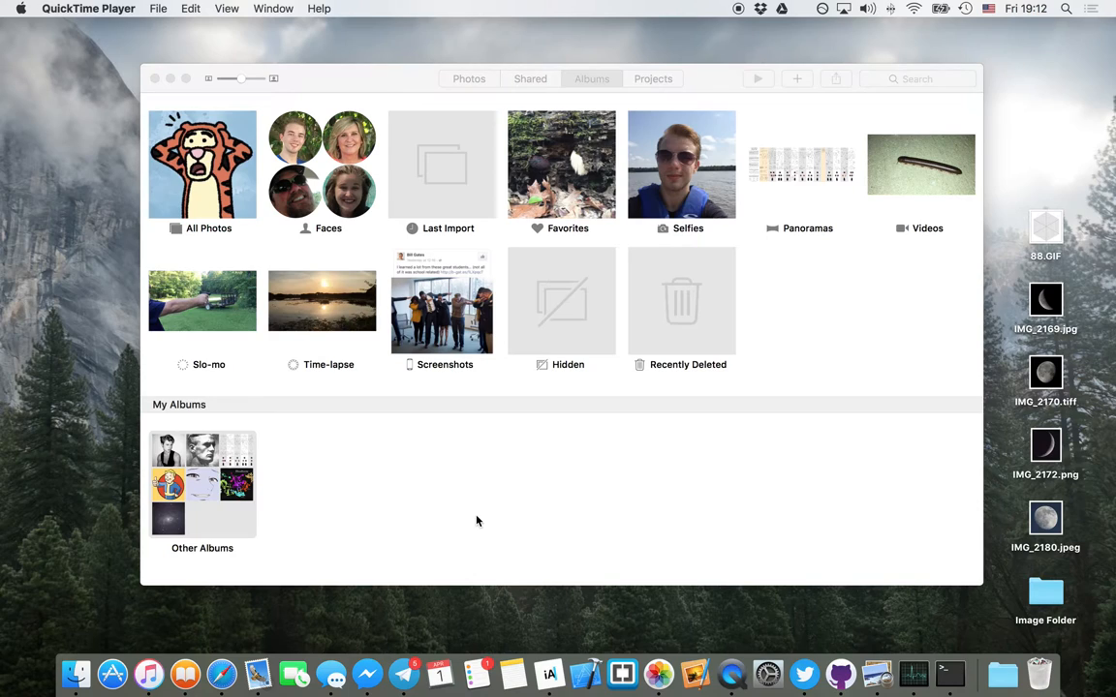
pyautogui.moveTo(322, 478)
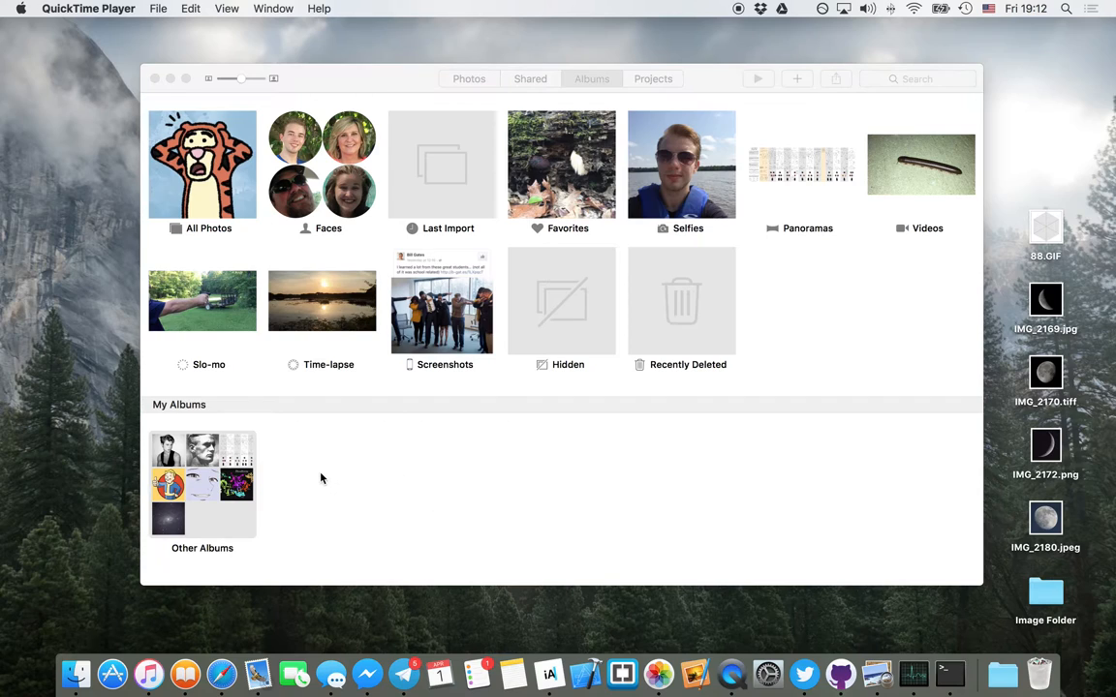
# - Create a new Photos album named Imported from the File menu
pyautogui.rightClick(322, 478)
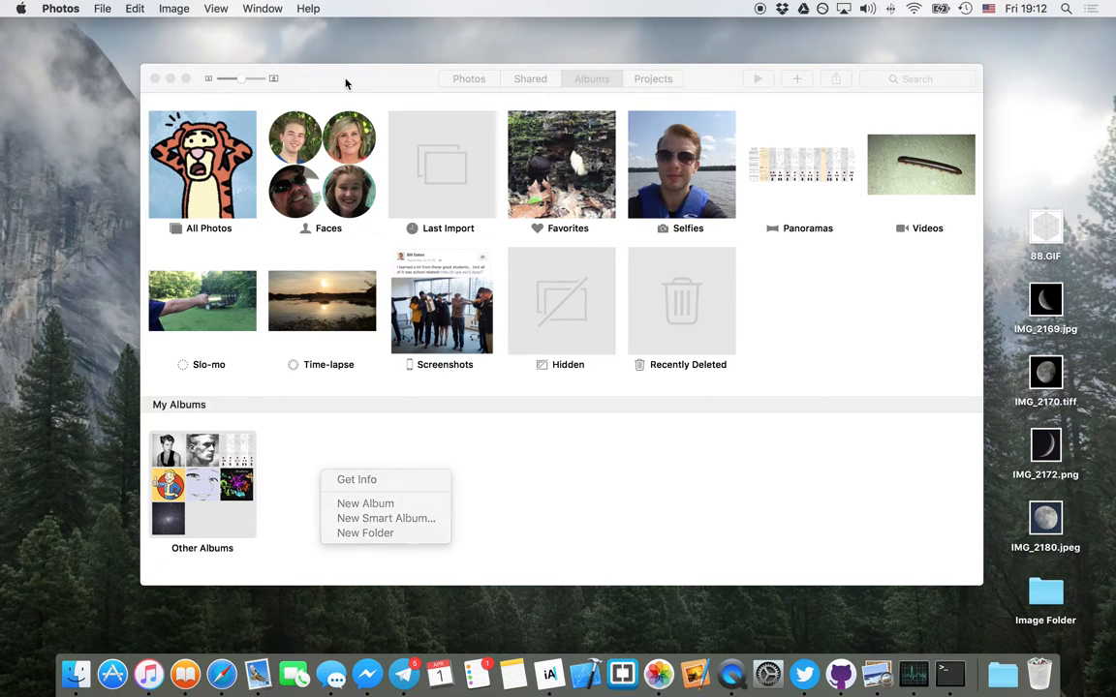
pyautogui.click(102, 8)
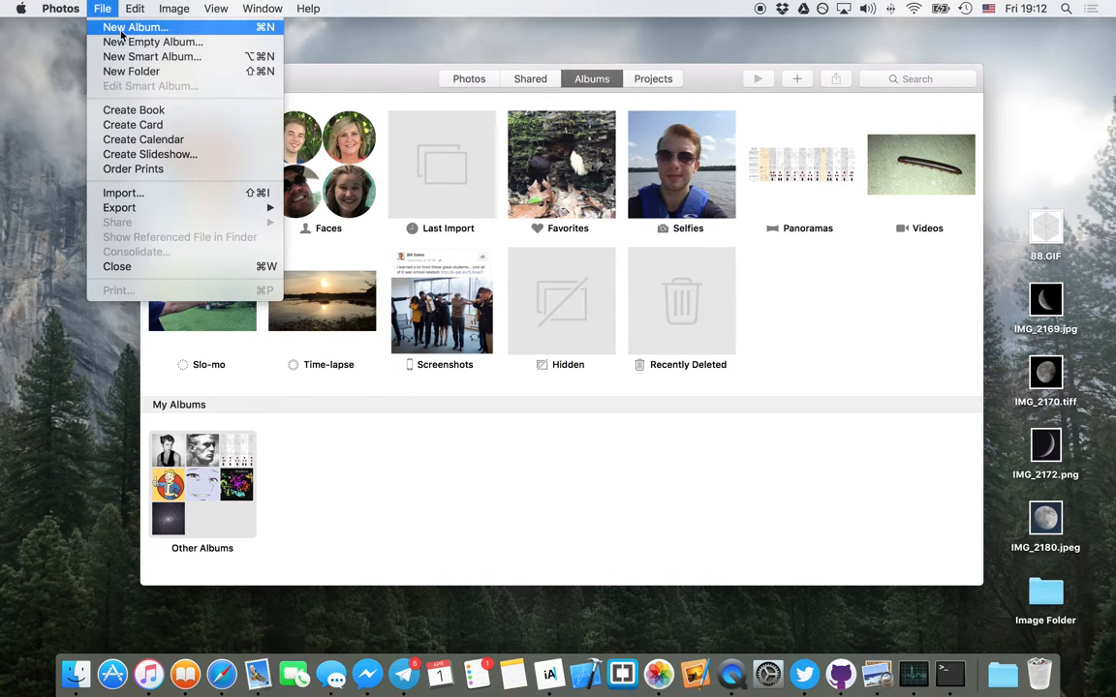
pyautogui.click(136, 27)
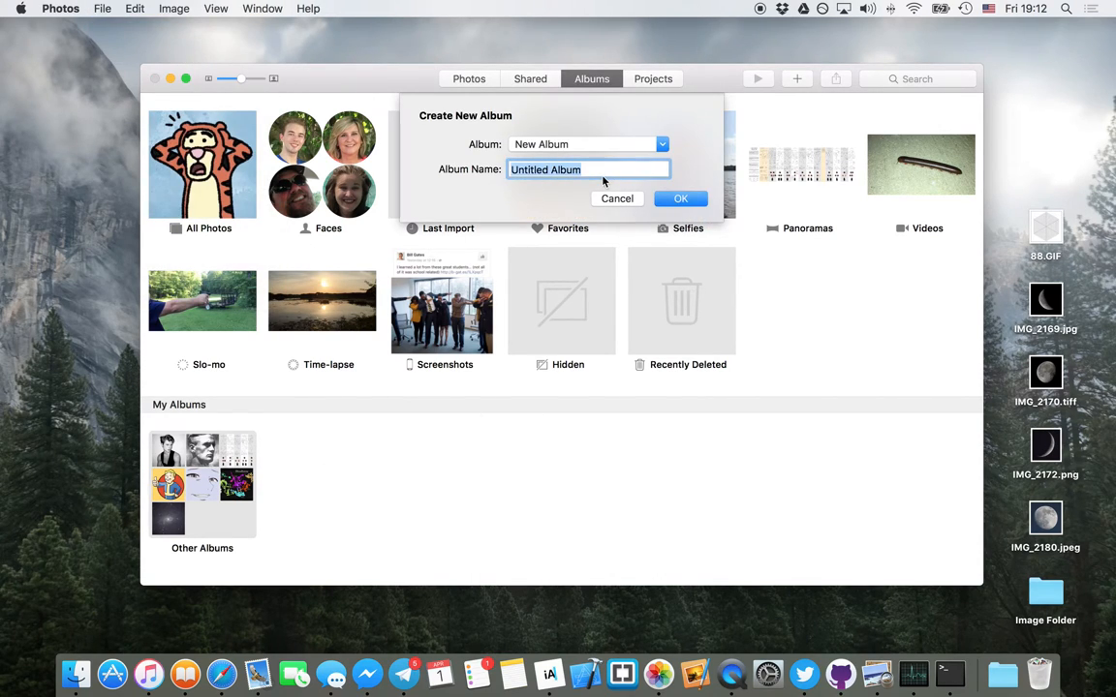
pyautogui.write('Imported')
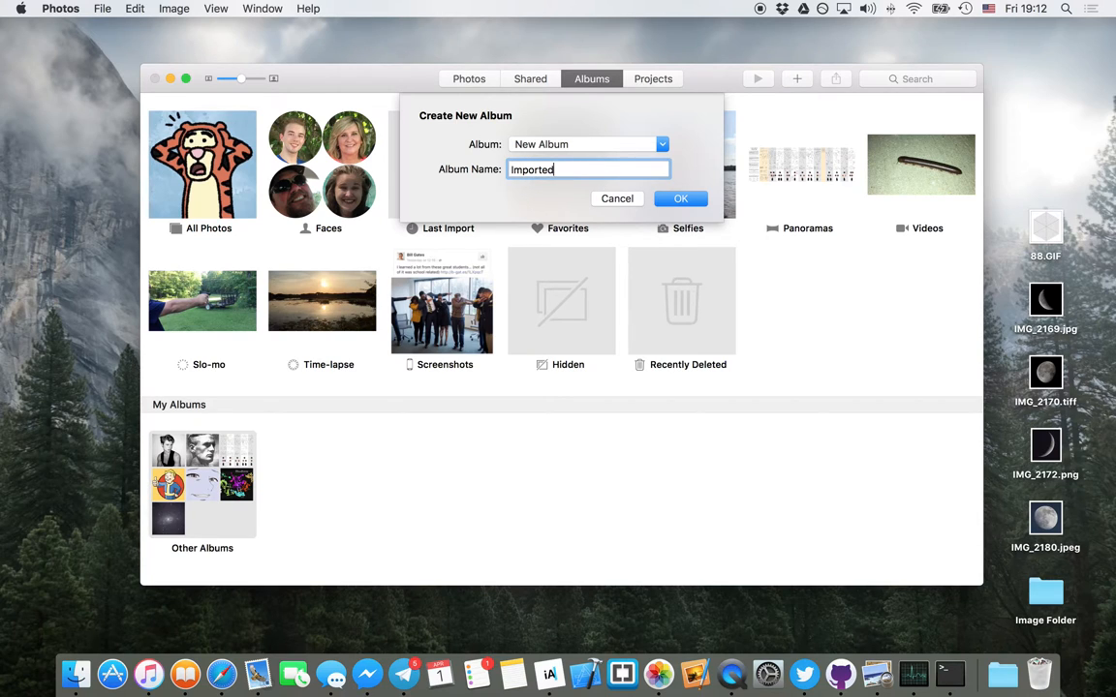
pyautogui.click(680, 199)
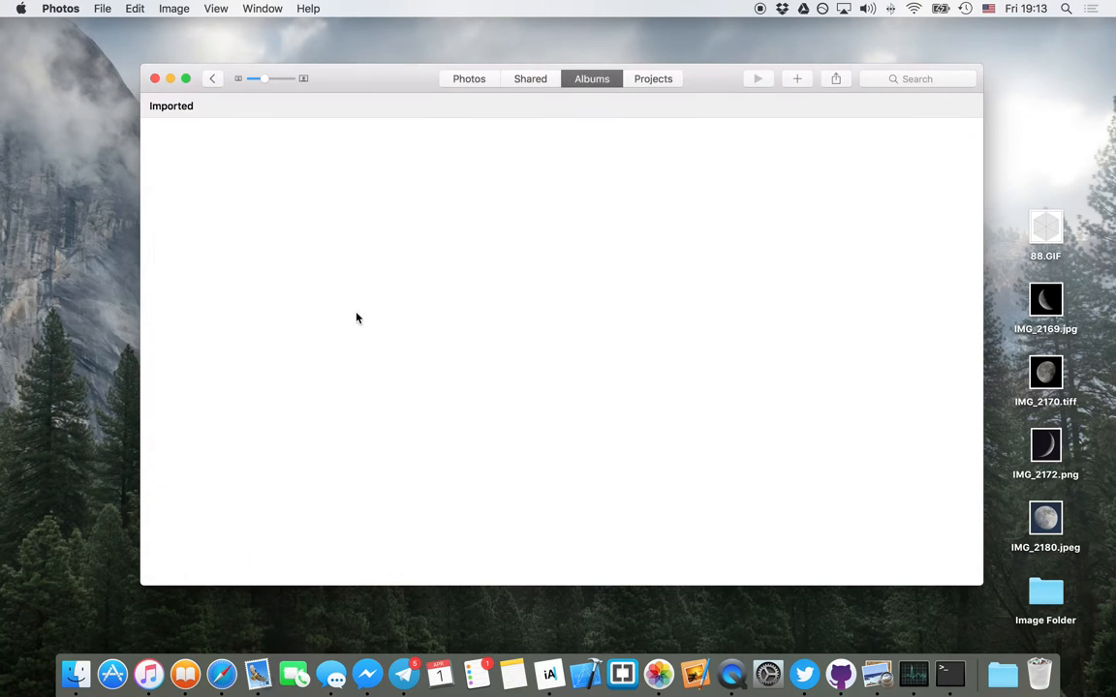
pyautogui.moveTo(549, 341)
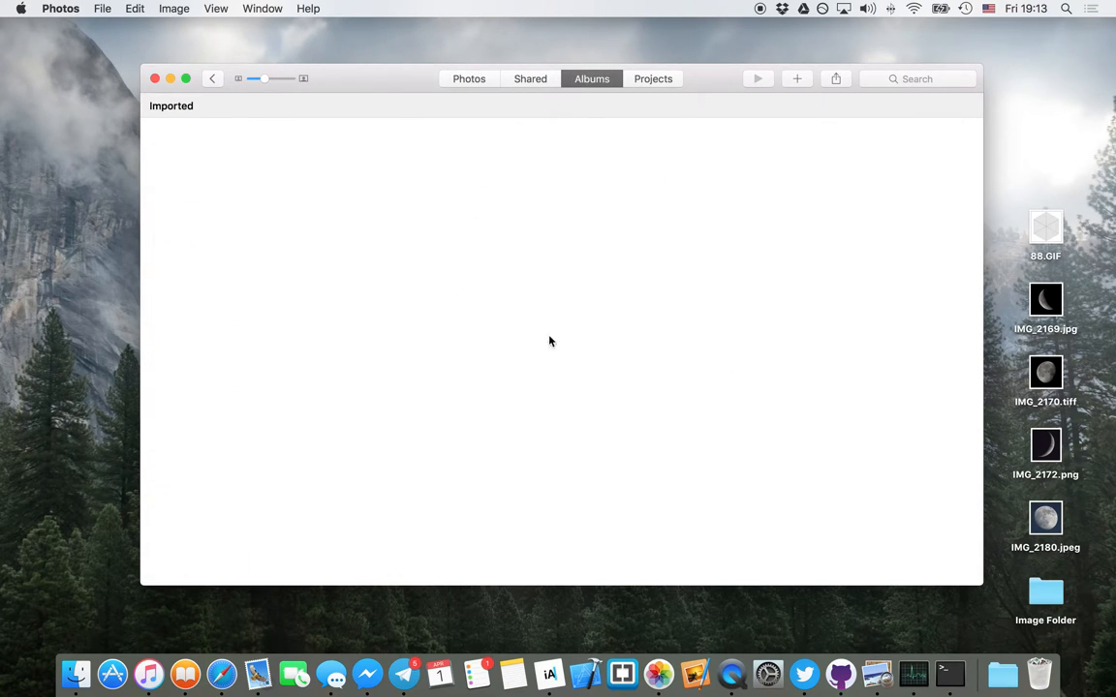
# - Open the empty Imported album, then return to the albums overview
pyautogui.click(212, 79)
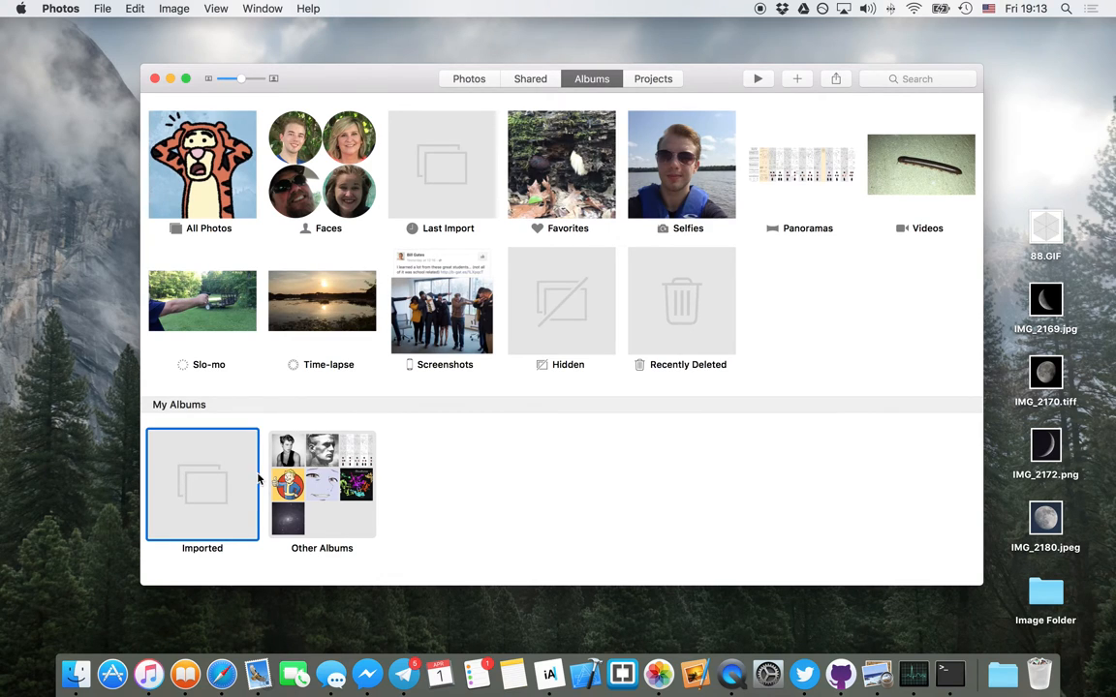
pyautogui.doubleClick(202, 485)
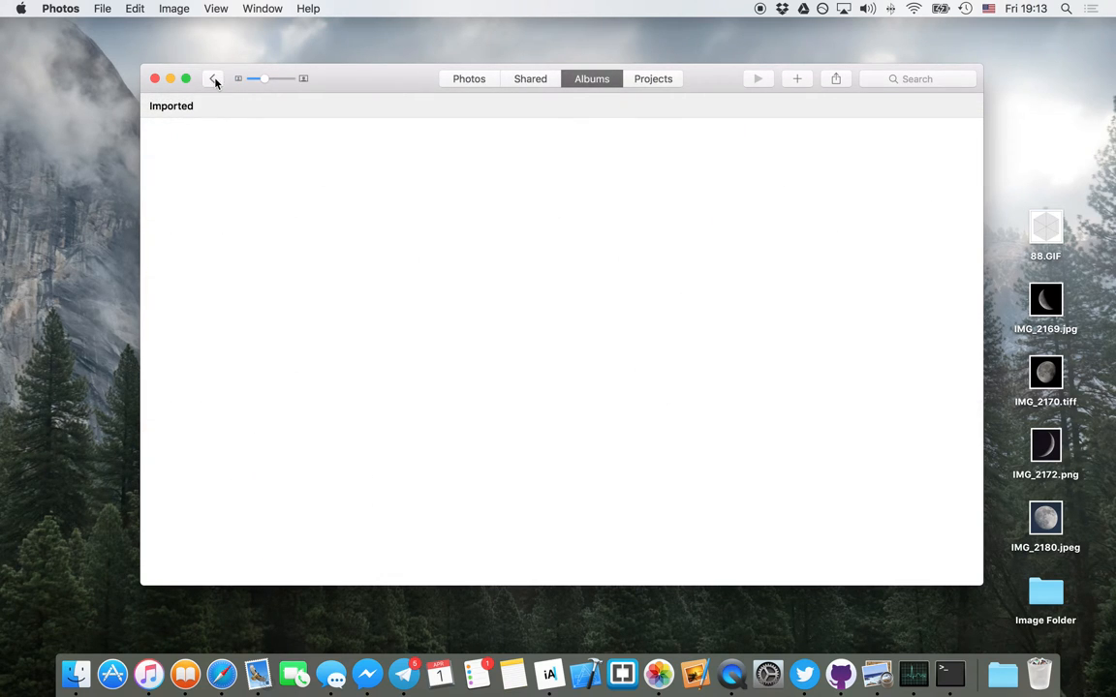
pyautogui.click(214, 78)
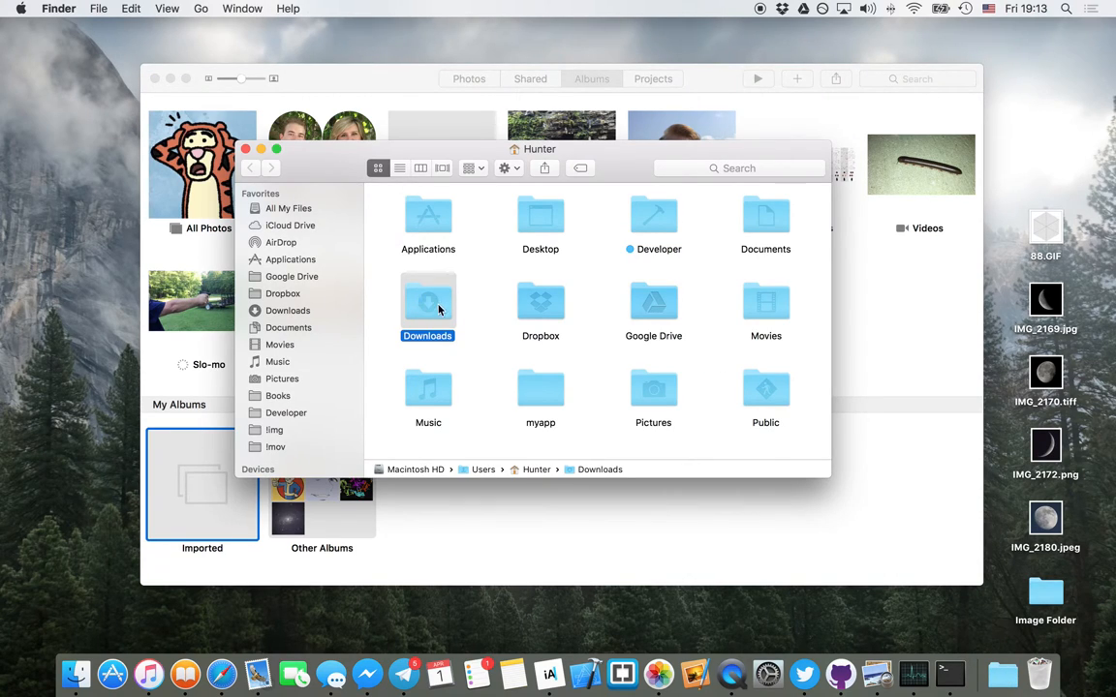
pyautogui.moveTo(503, 297)
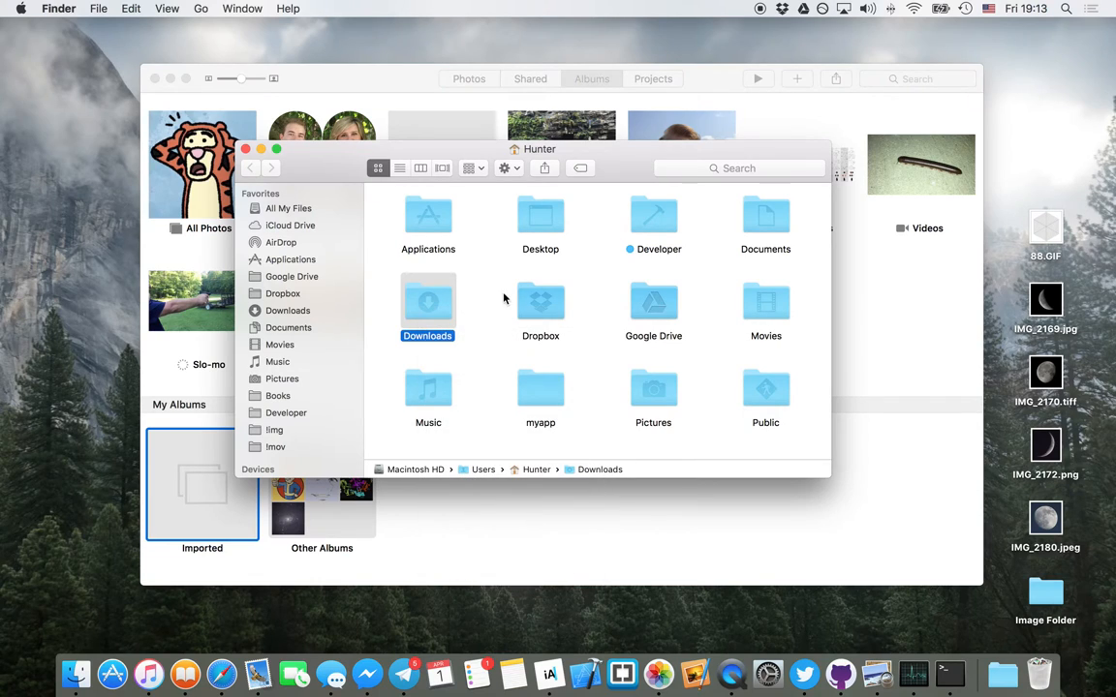
# - Right-click the Downloads folder in the home folder to reach its folder action settings
pyautogui.rightClick(427, 300)
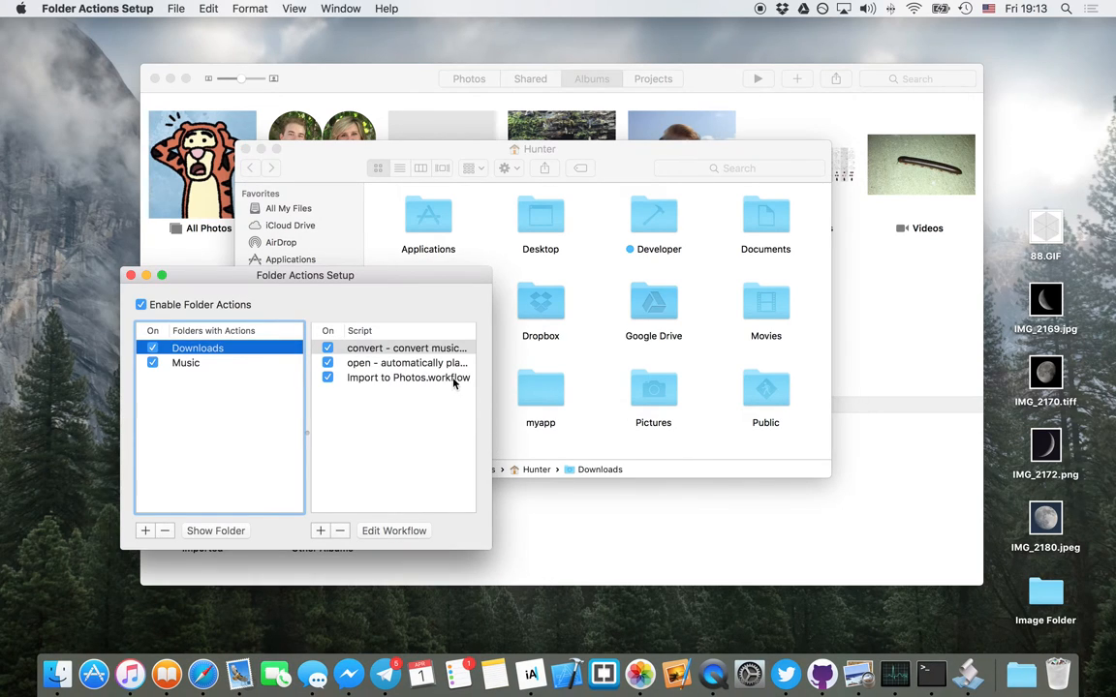
# - Select the Import to Photos workflow attached to Downloads
pyautogui.click(408, 377)
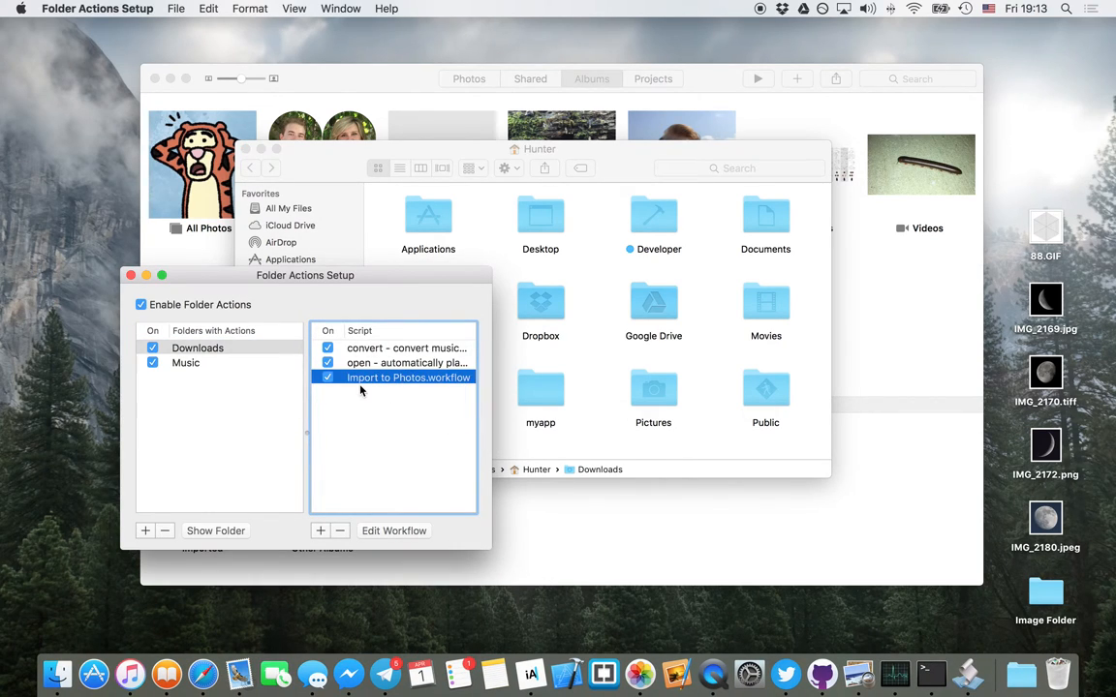
pyautogui.moveTo(318, 528)
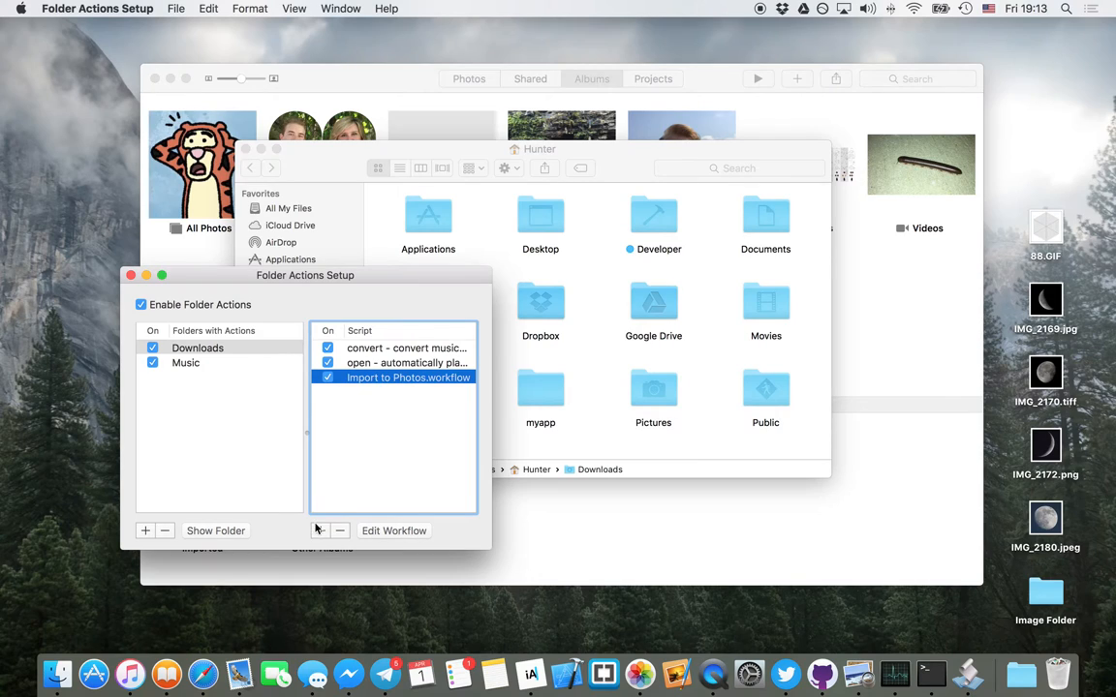
pyautogui.moveTo(319, 530)
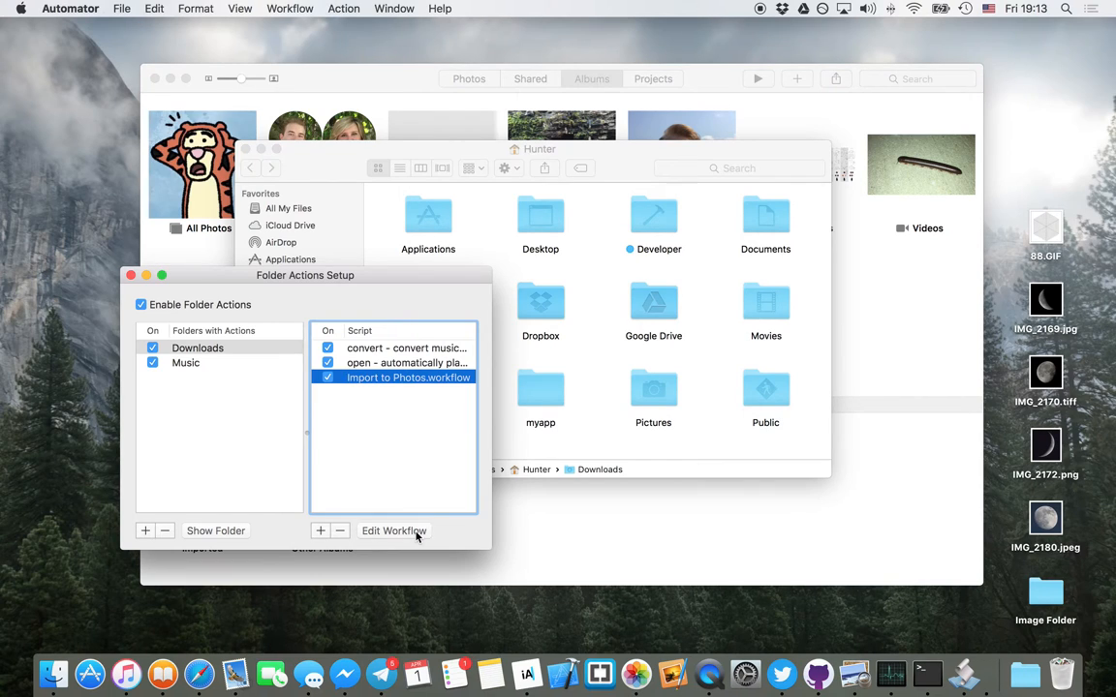
# - Open Import to Photos in Automator and select the excluded gif extension field
pyautogui.click(394, 531)
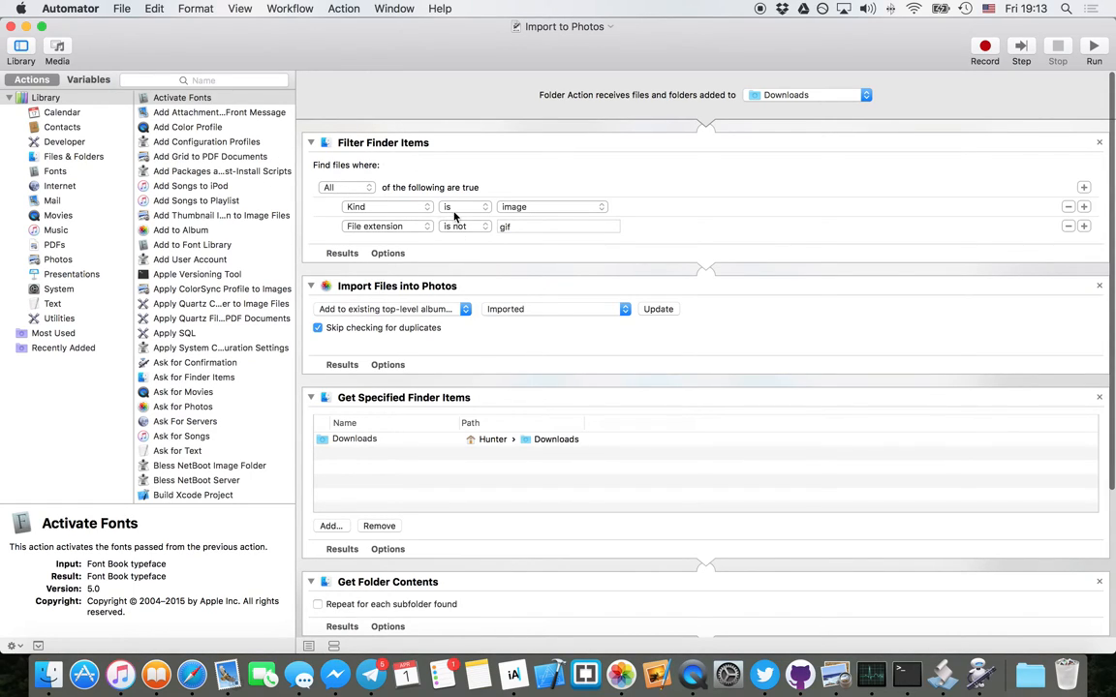
pyautogui.moveTo(485, 211)
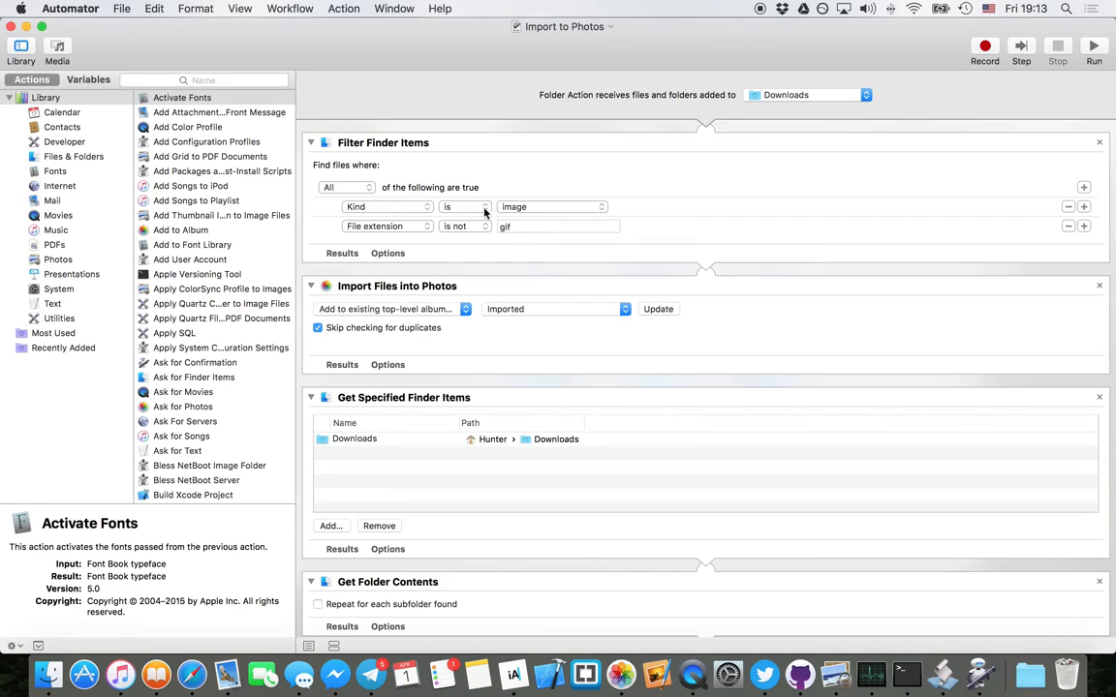
pyautogui.moveTo(380, 236)
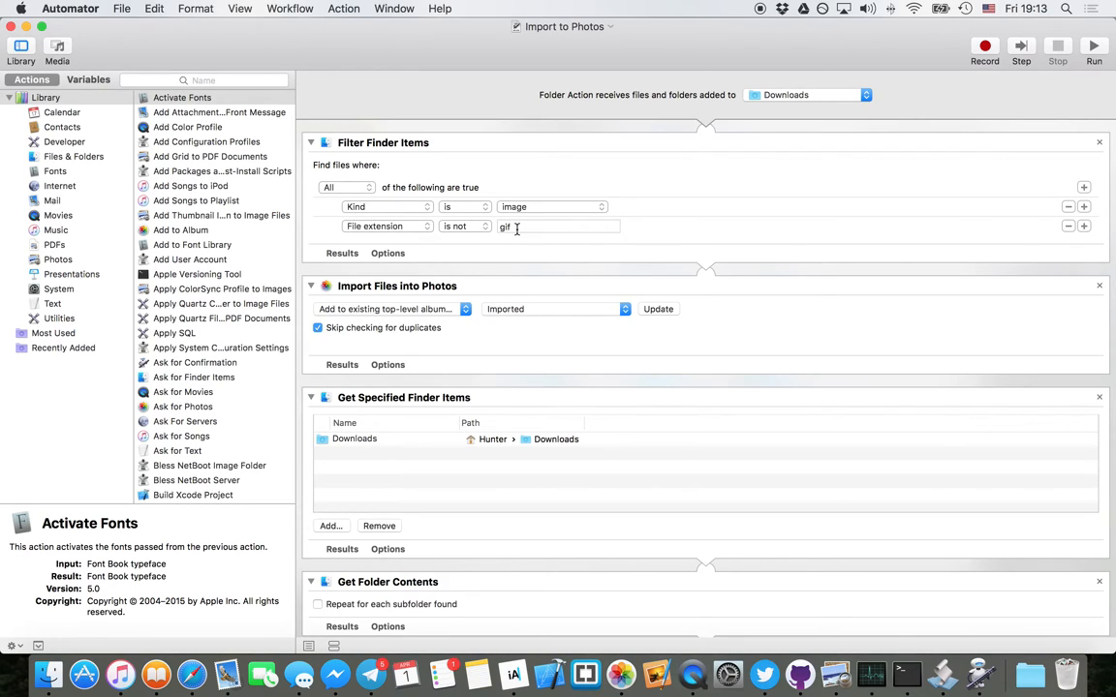
pyautogui.click(558, 226)
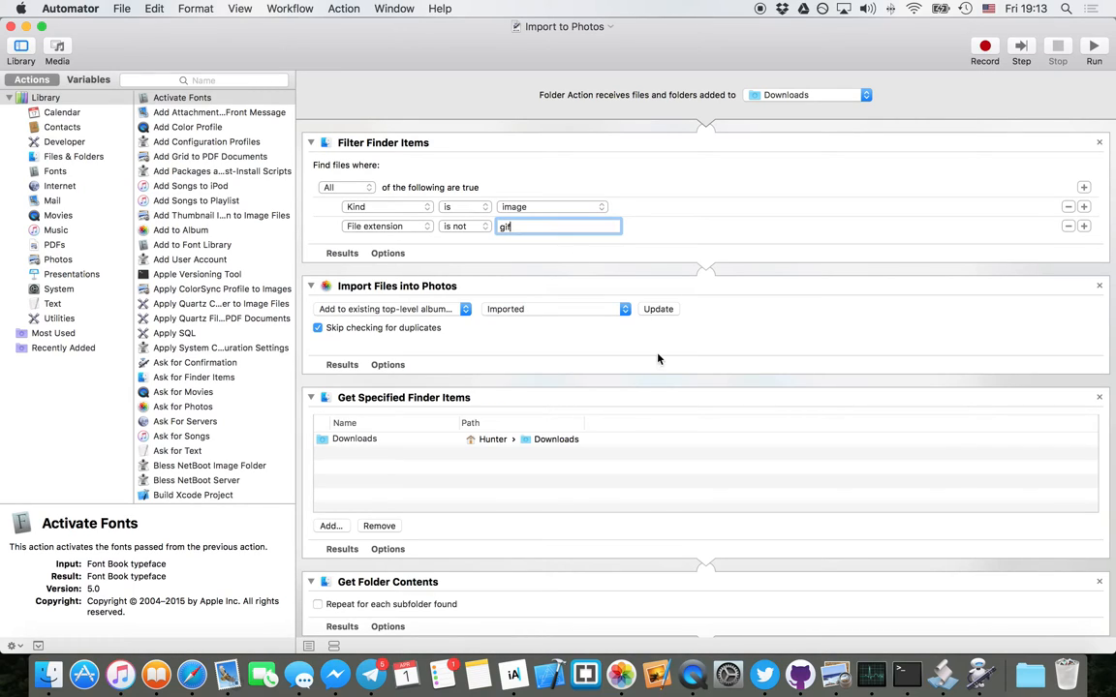
pyautogui.moveTo(513, 675)
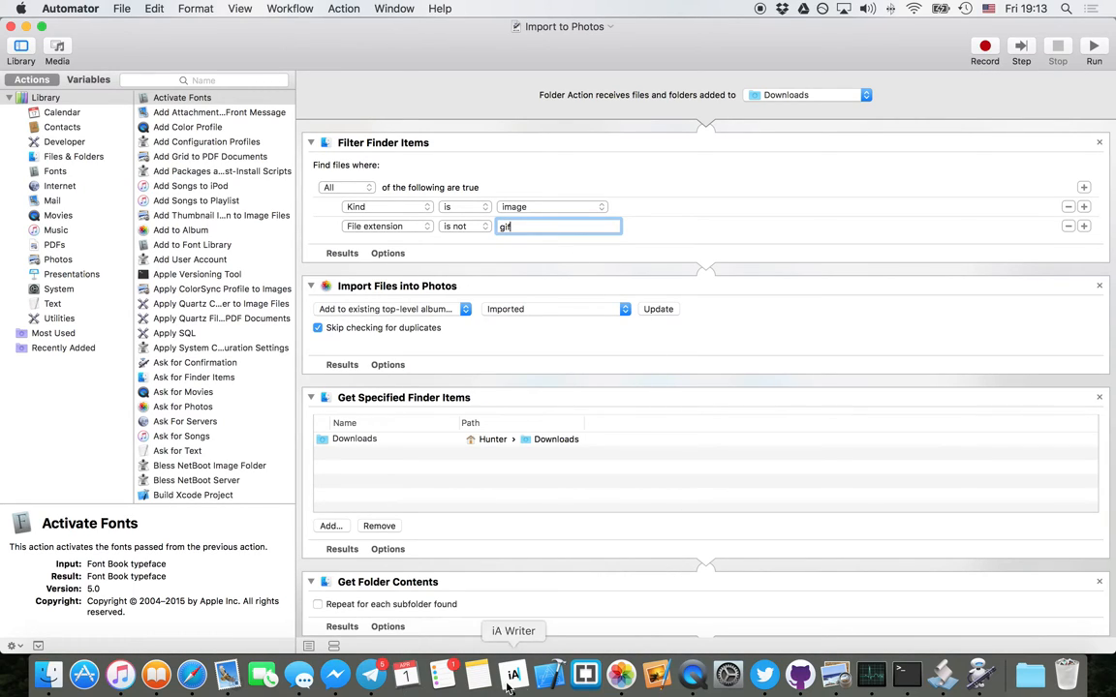
pyautogui.moveTo(621, 675)
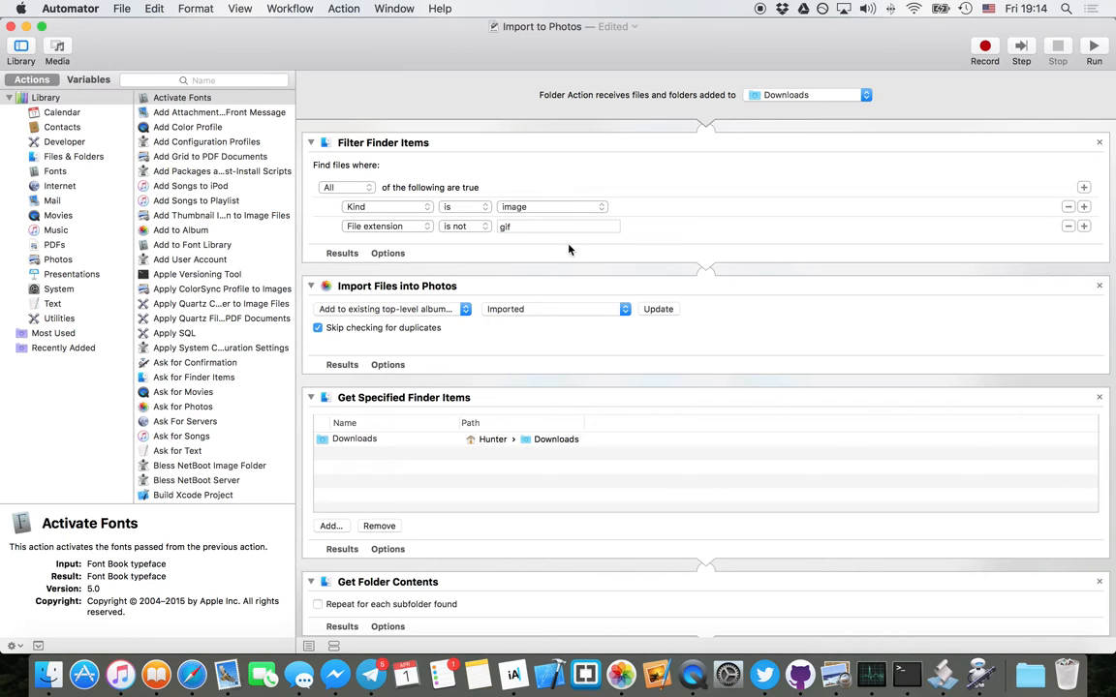
# - Set Import Files into Photos to the existing Imported album and skip checking for duplicates
pyautogui.scroll(-3)
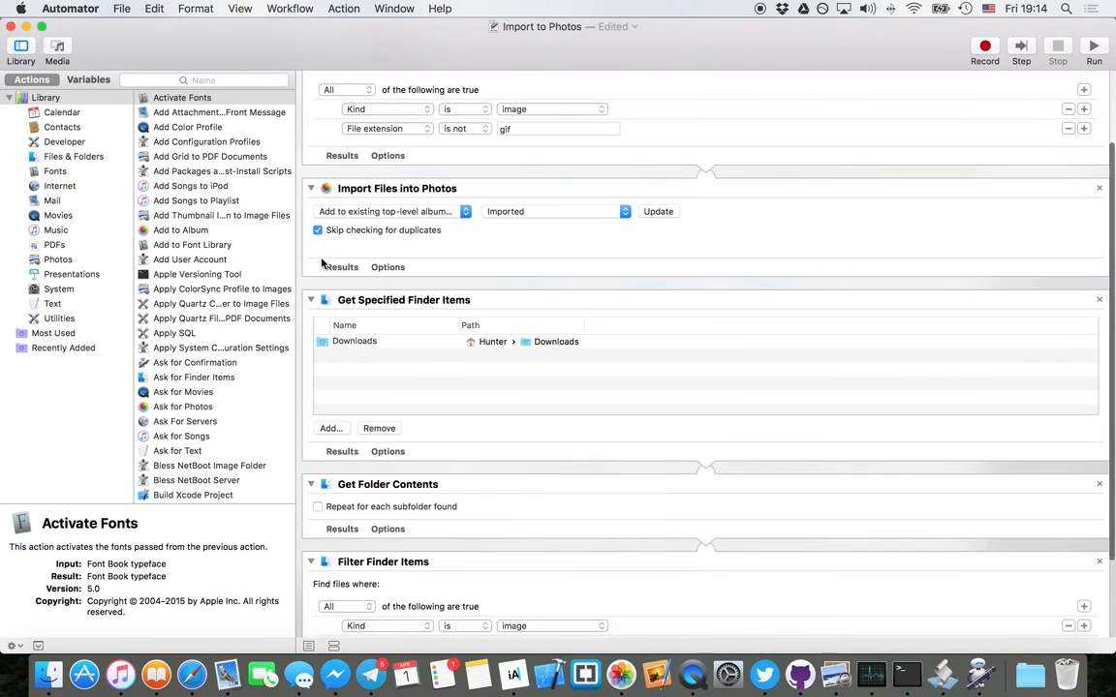
pyautogui.scroll(-3)
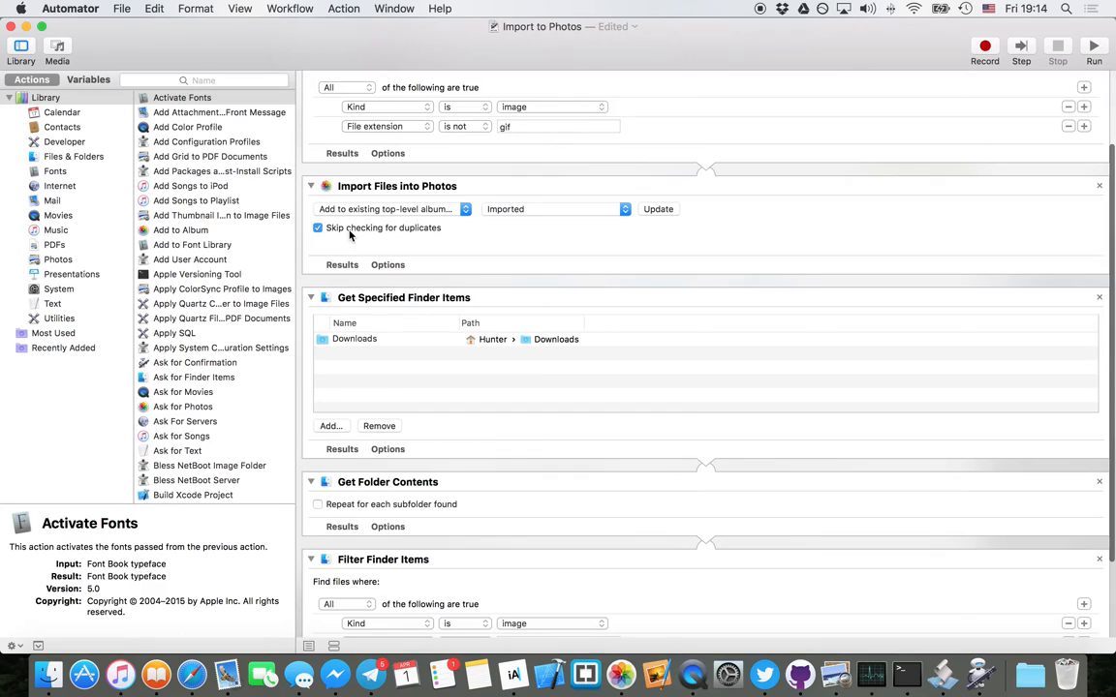
pyautogui.moveTo(387, 217)
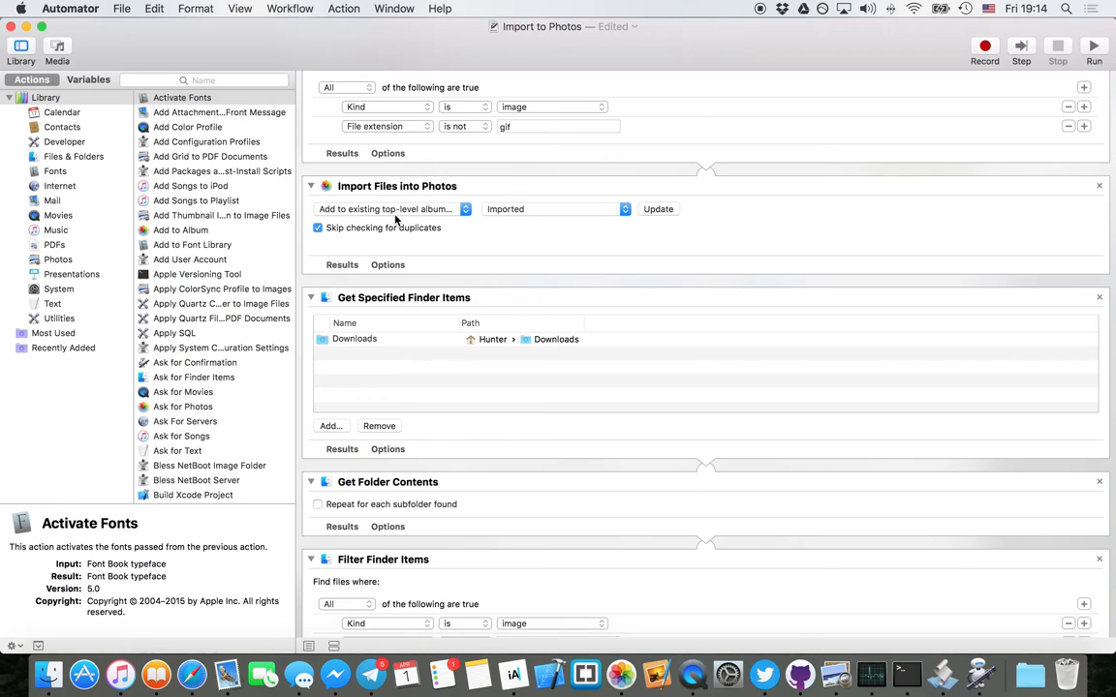
pyautogui.moveTo(625, 217)
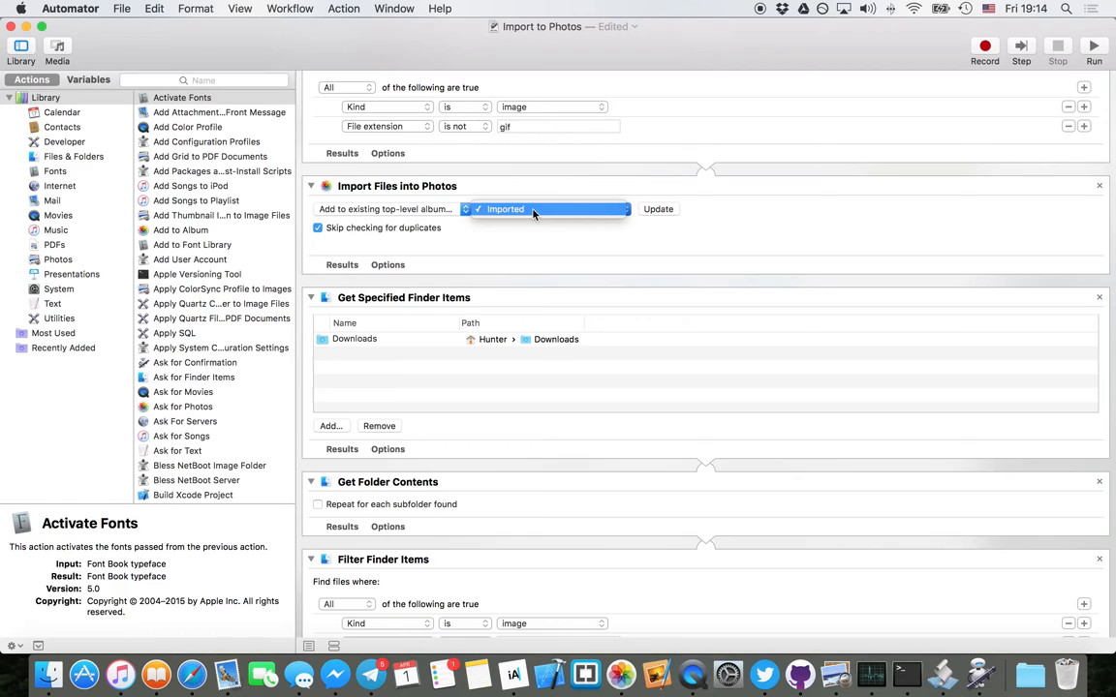
pyautogui.click(386, 209)
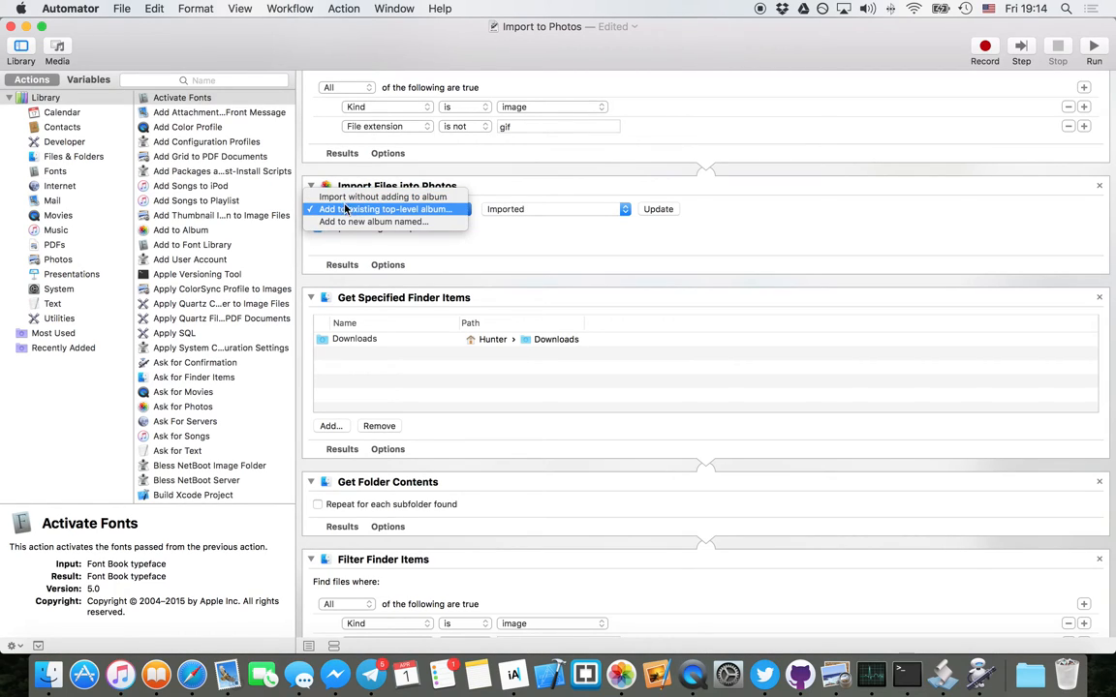
pyautogui.click(385, 209)
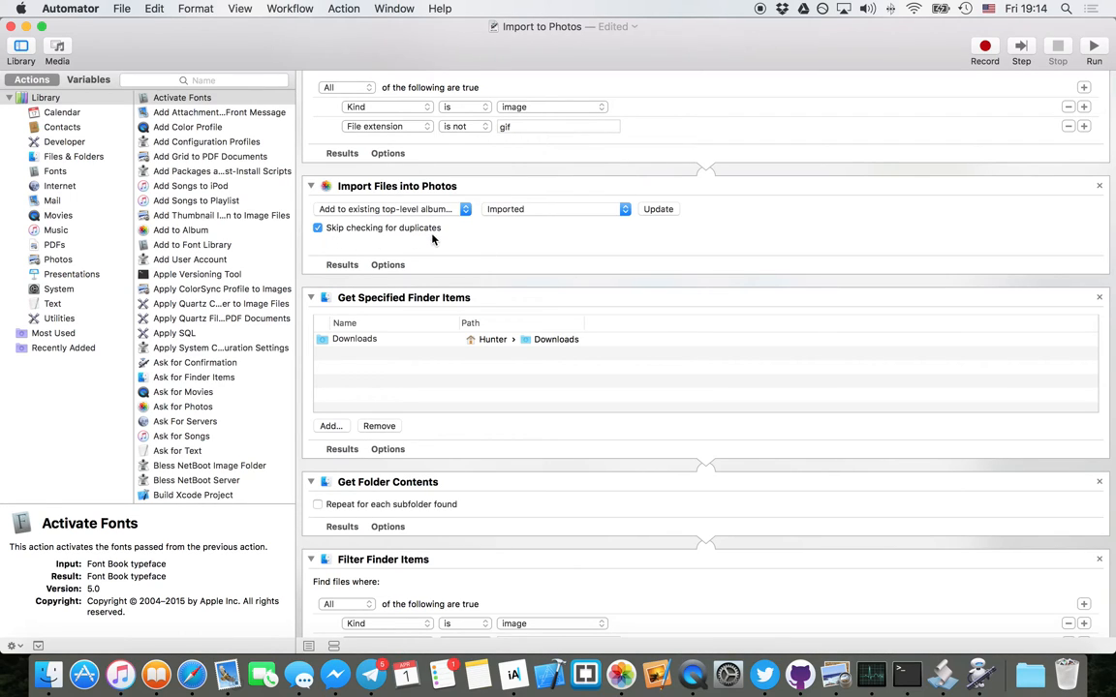
pyautogui.scroll(-3)
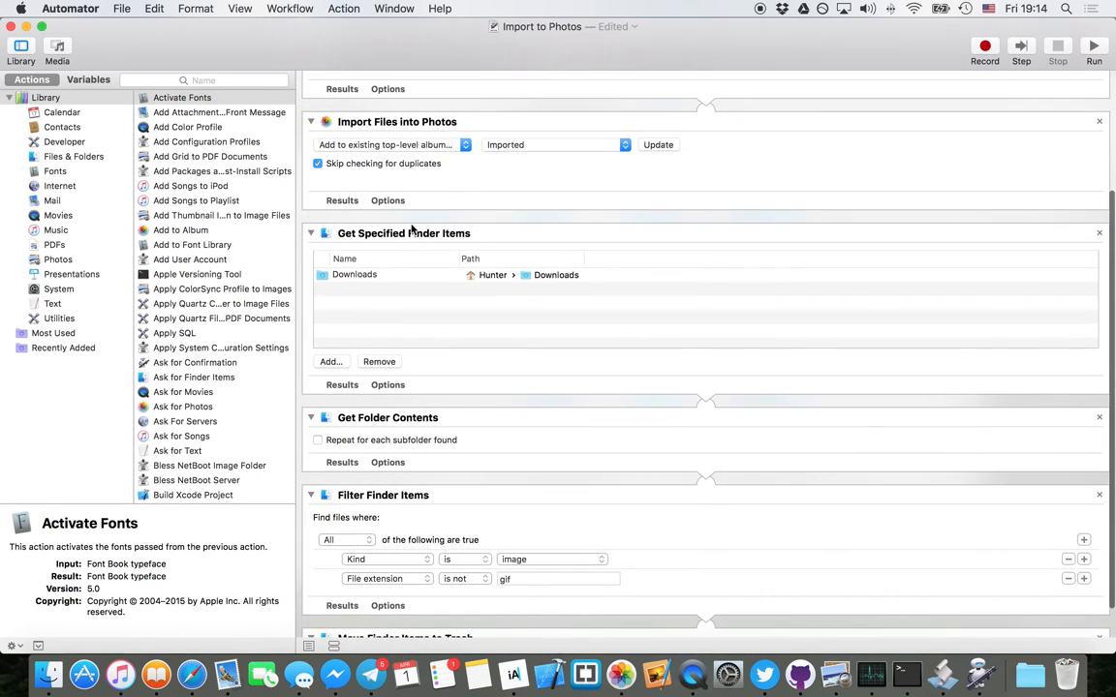
pyautogui.scroll(-3)
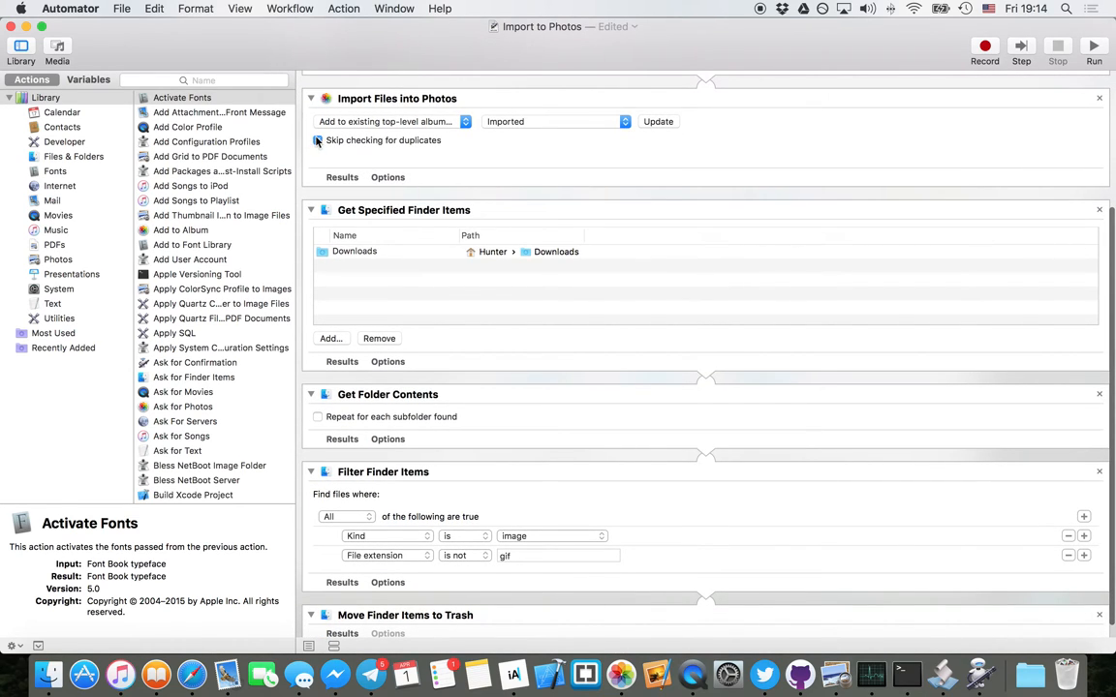
pyautogui.click(318, 141)
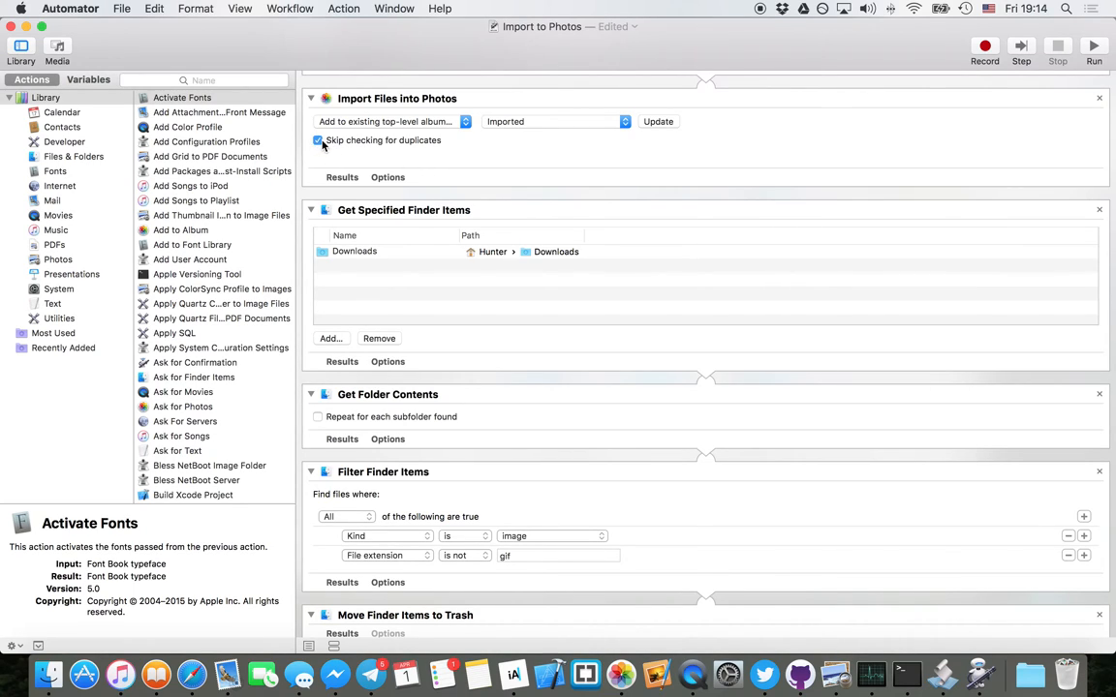
pyautogui.moveTo(380, 162)
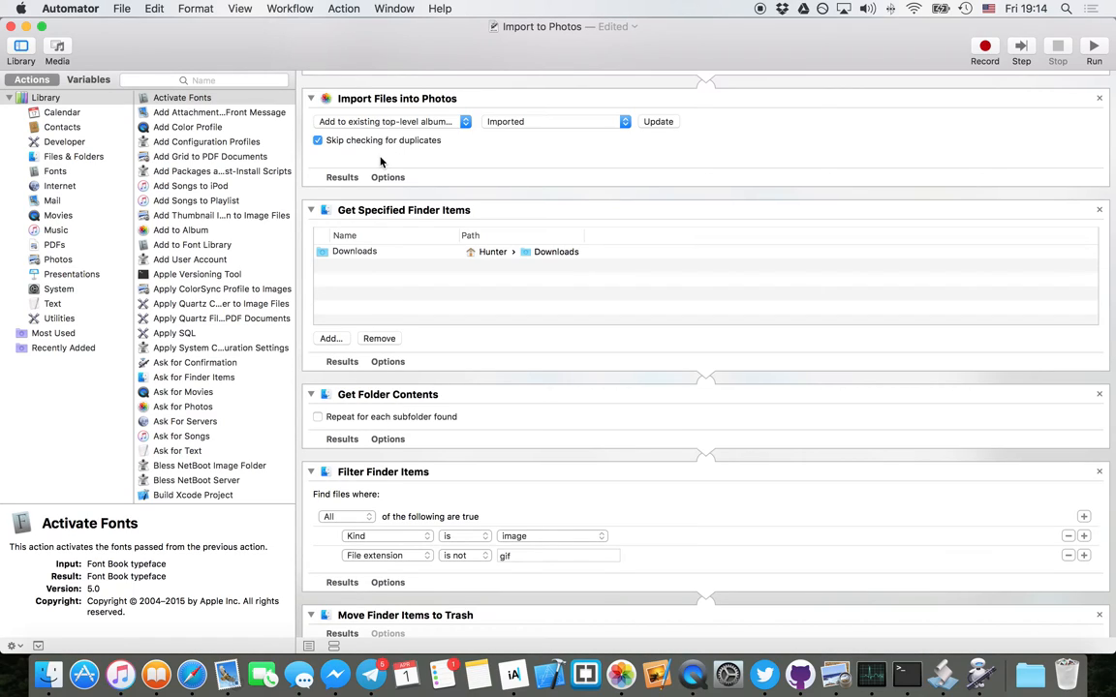
pyautogui.scroll(-3)
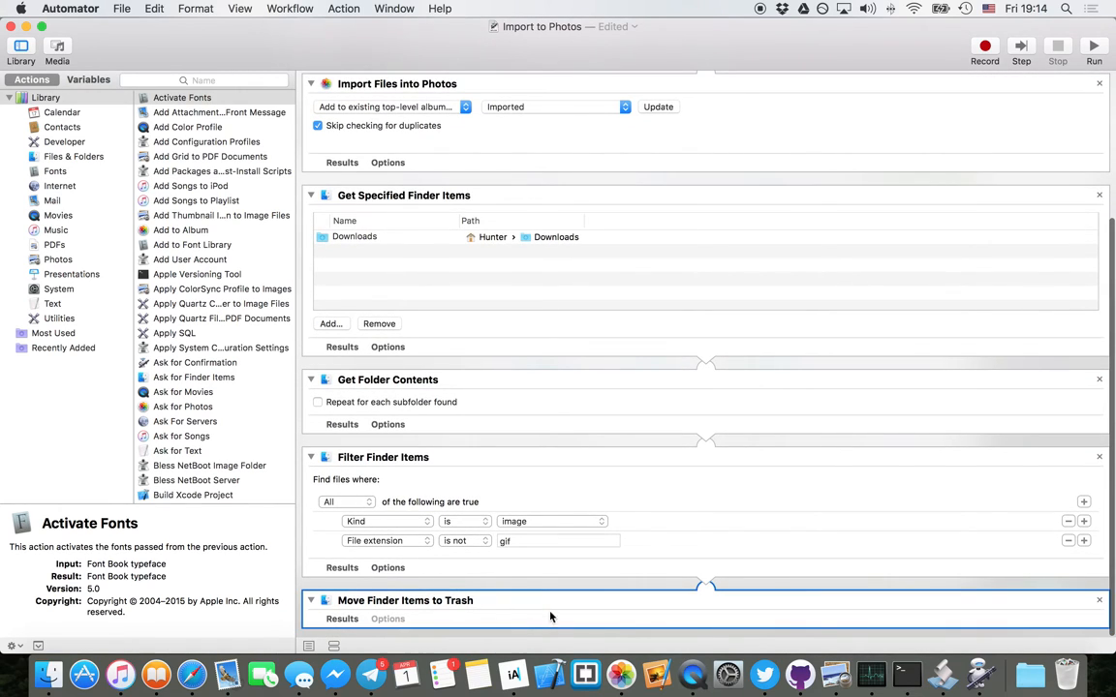
pyautogui.moveTo(470, 601)
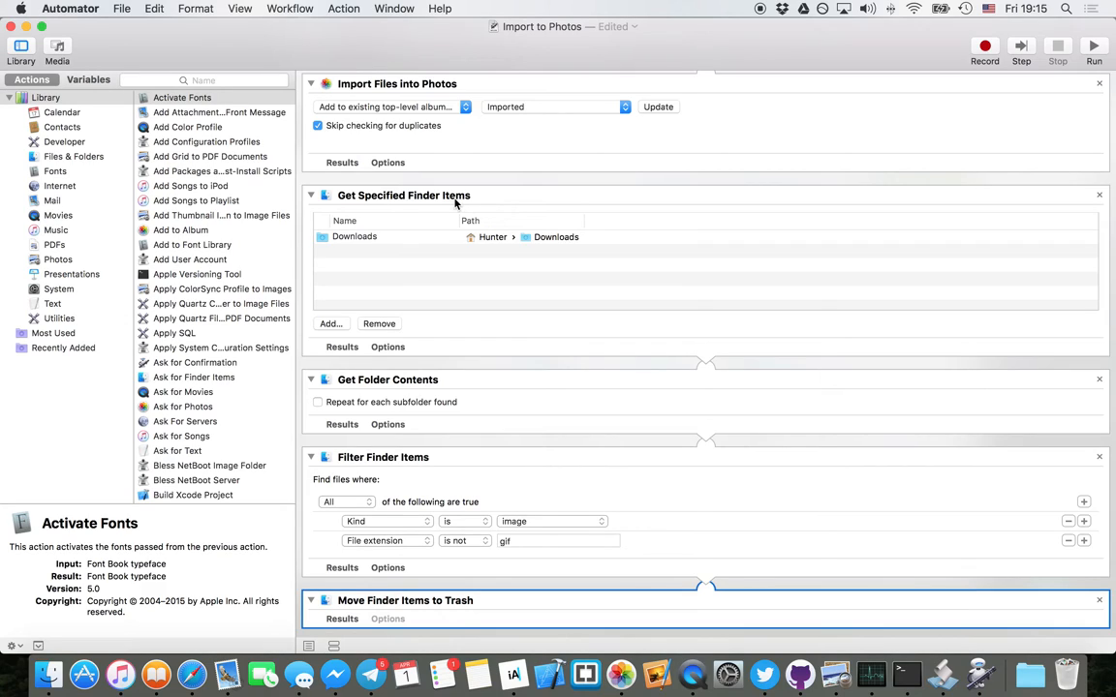
pyautogui.moveTo(431, 195)
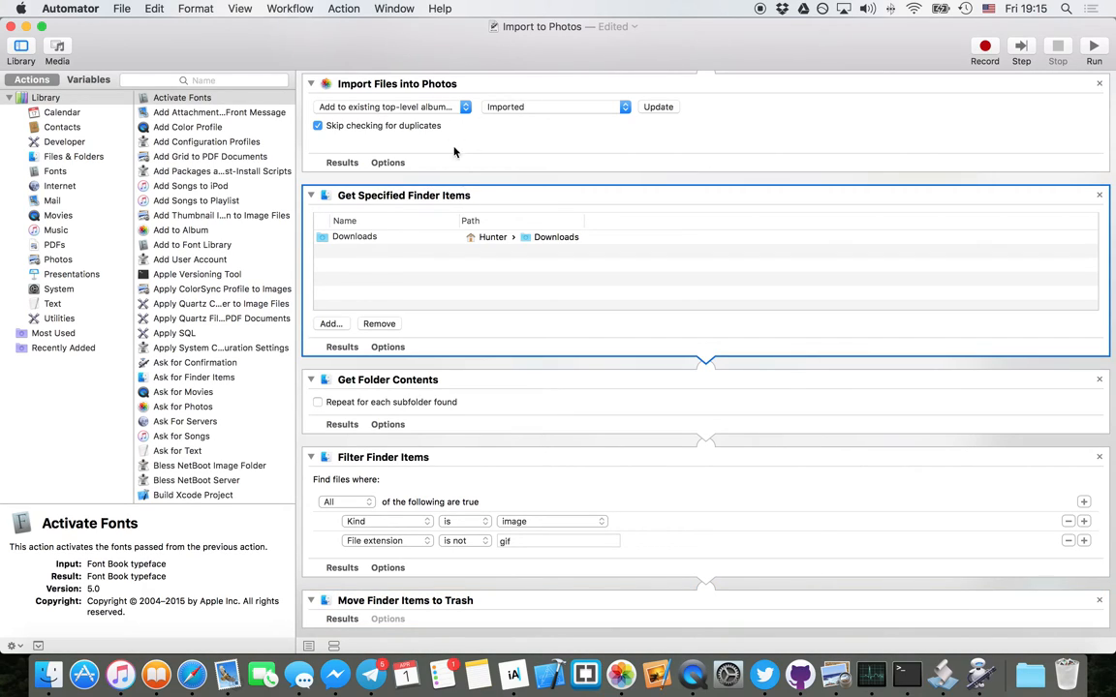
pyautogui.moveTo(434, 228)
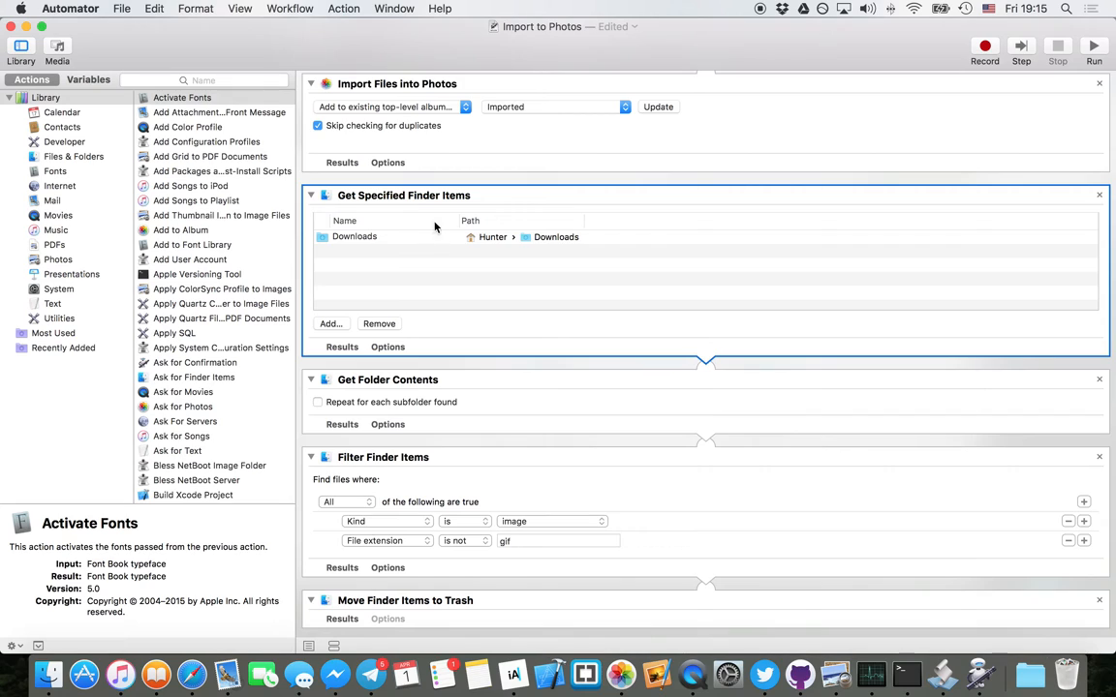
pyautogui.click(355, 236)
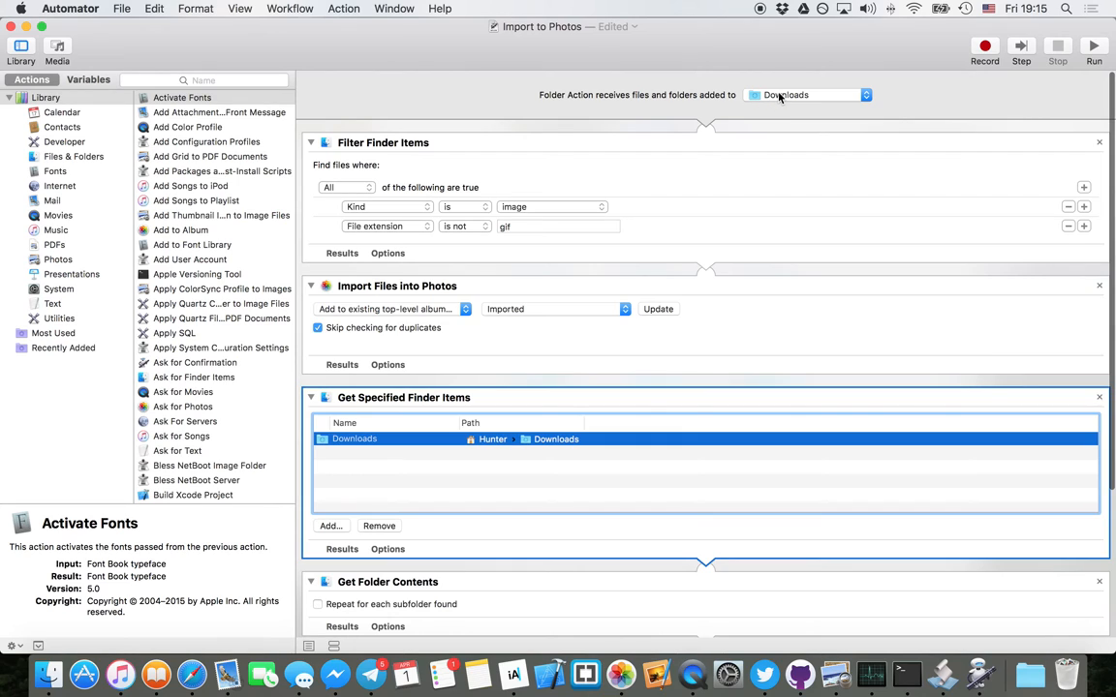
pyautogui.scroll(-3)
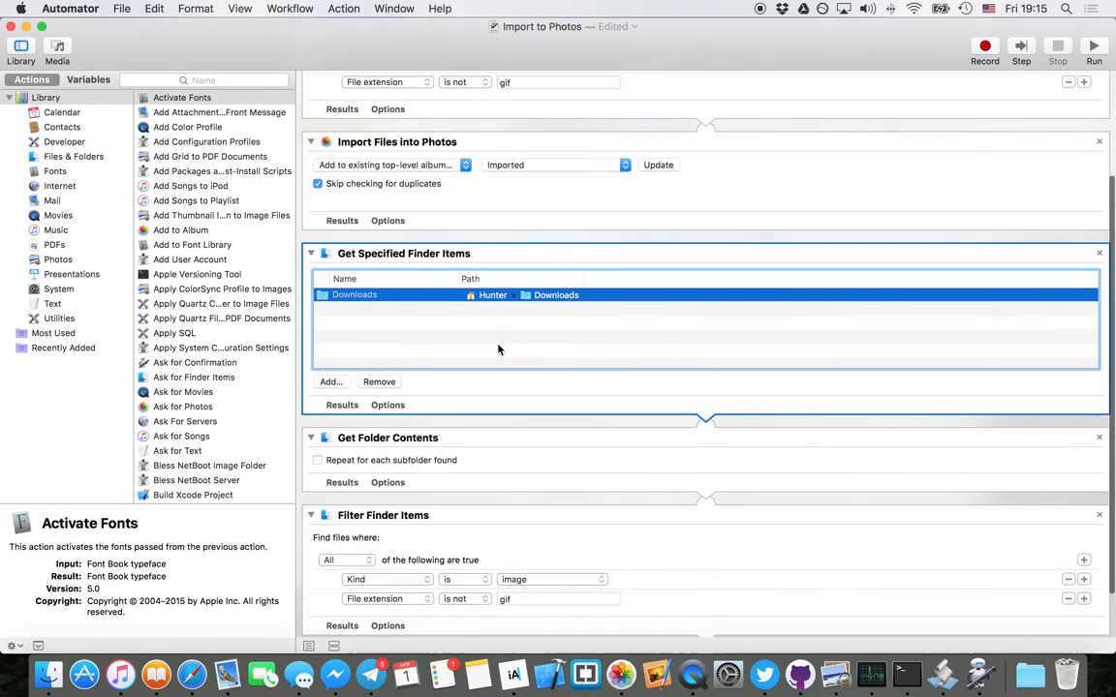
pyautogui.scroll(-3)
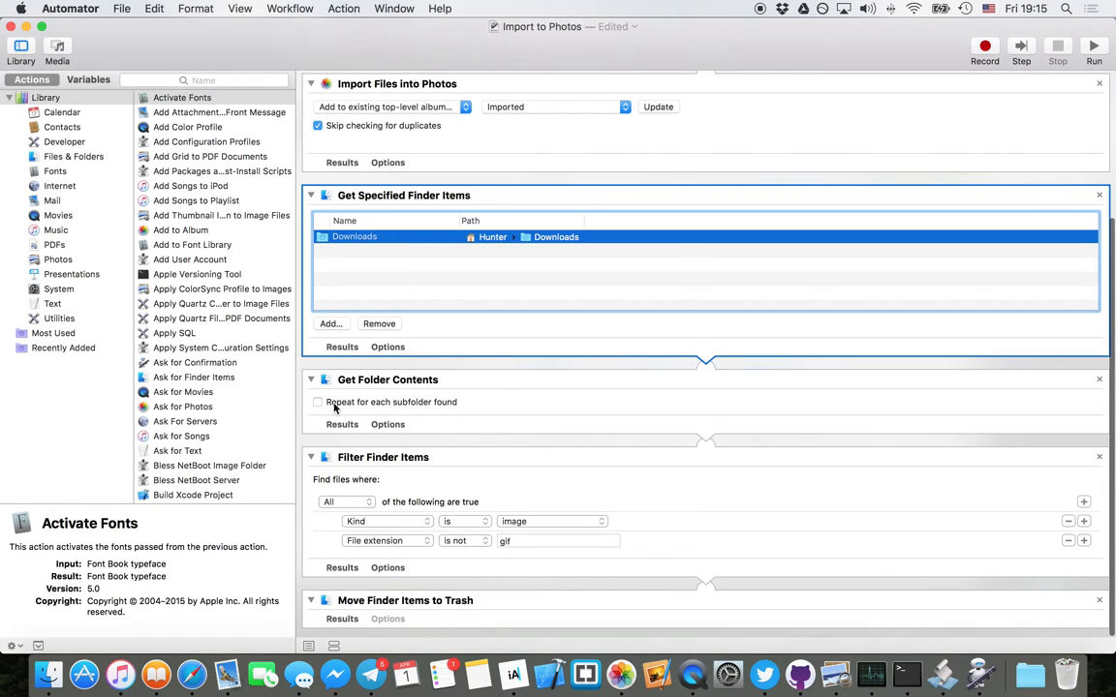
pyautogui.moveTo(317, 402)
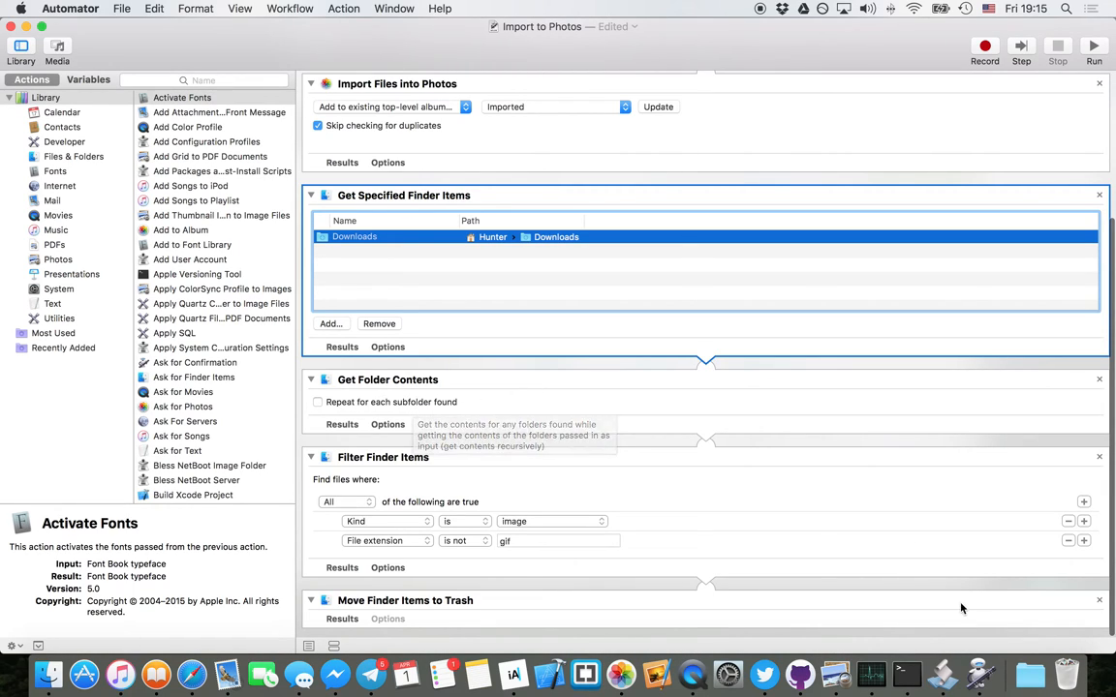
pyautogui.moveTo(1017, 649)
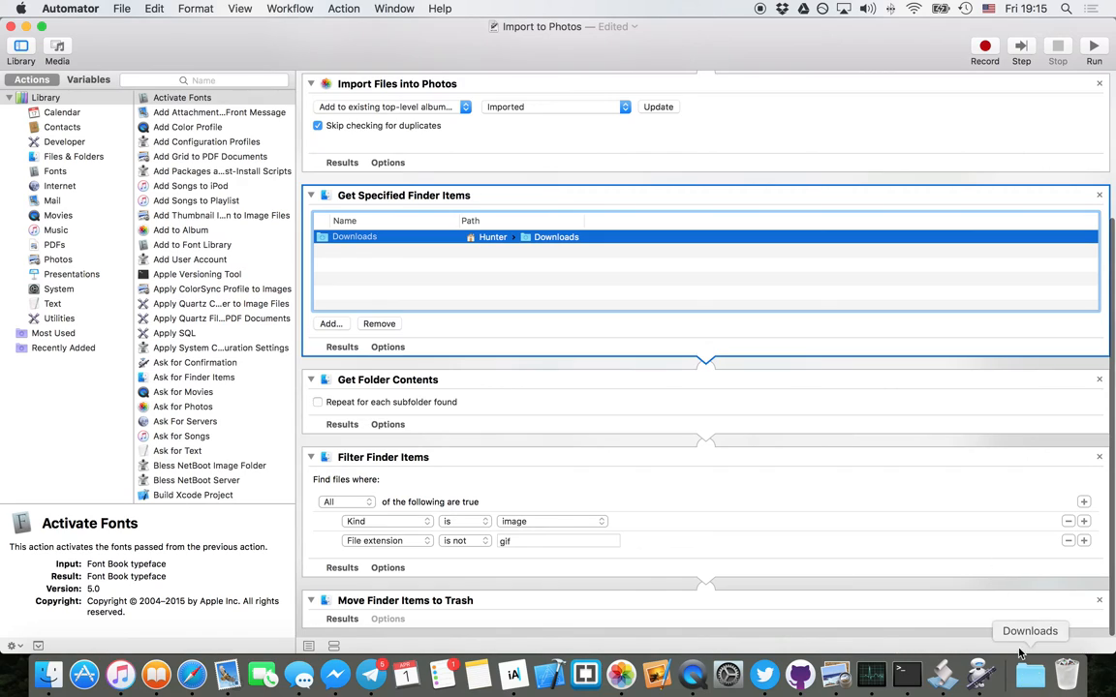
pyautogui.moveTo(673, 465)
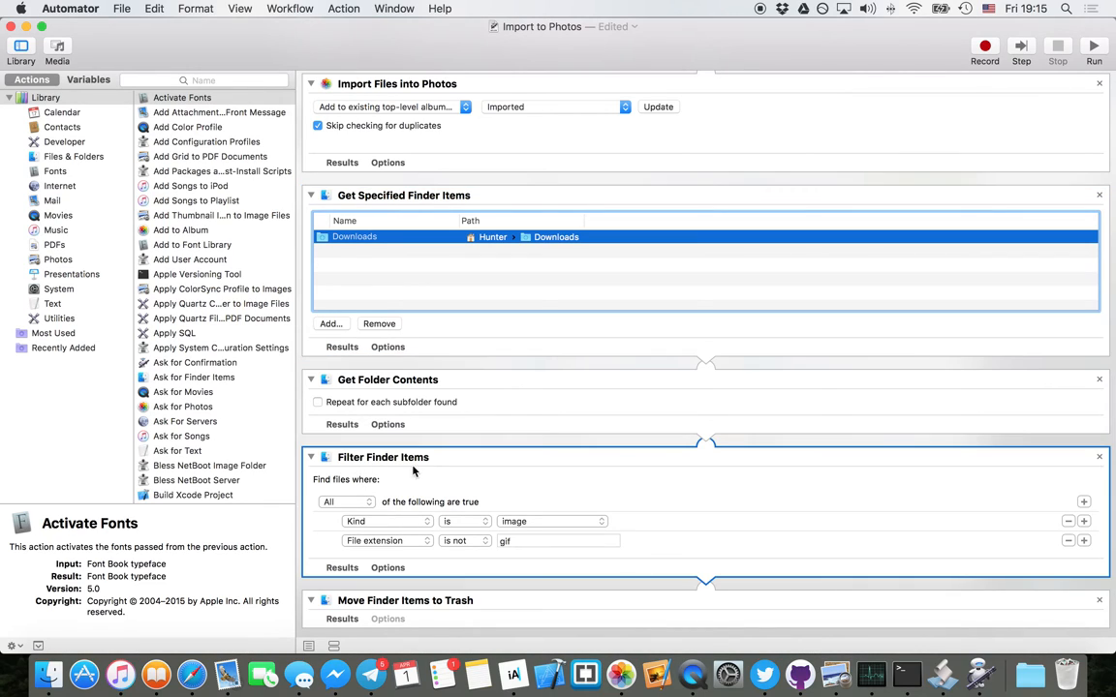
pyautogui.moveTo(431, 515)
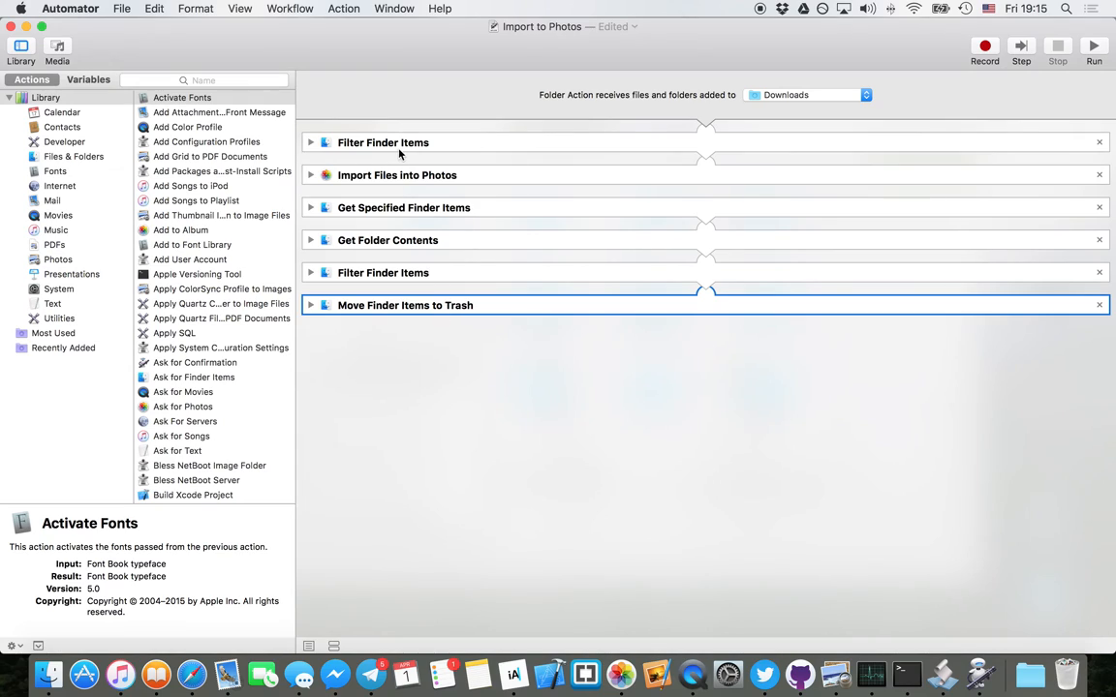
pyautogui.moveTo(418, 154)
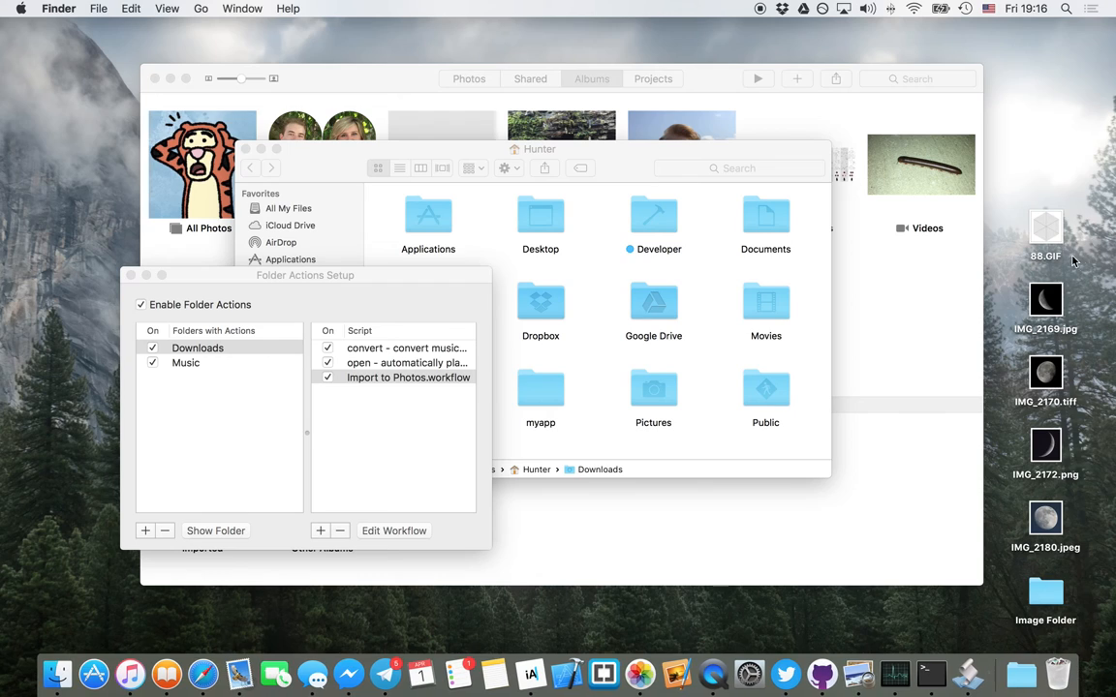
pyautogui.moveTo(1061, 528)
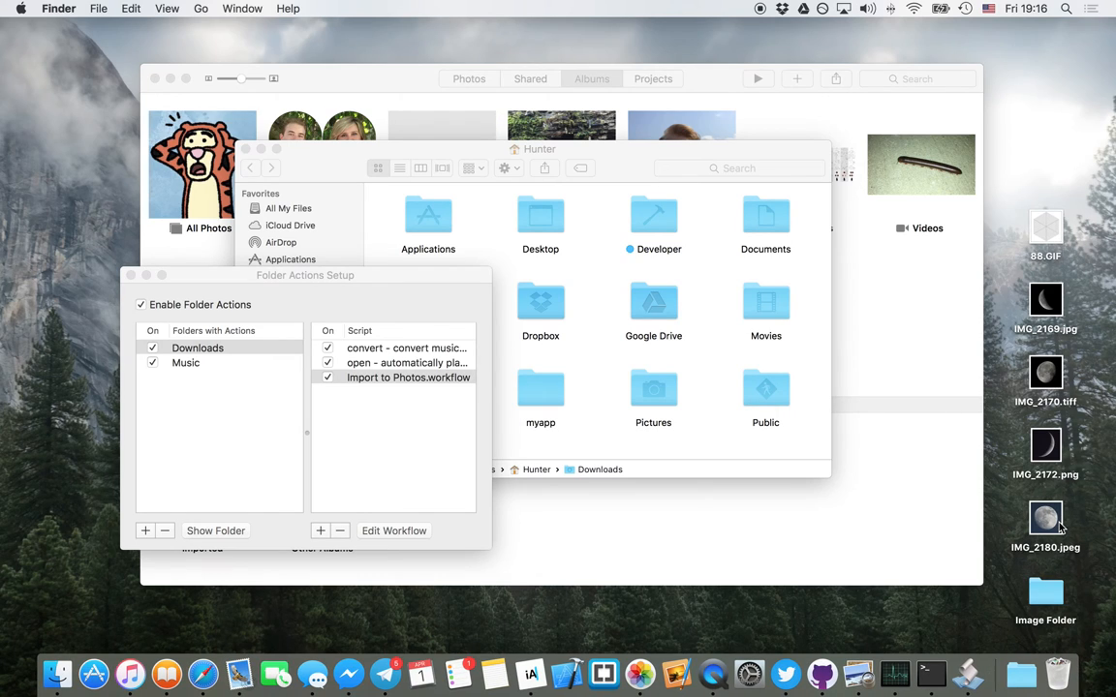
# - Bring the home folder Finder window to the front
pyautogui.click(1045, 591)
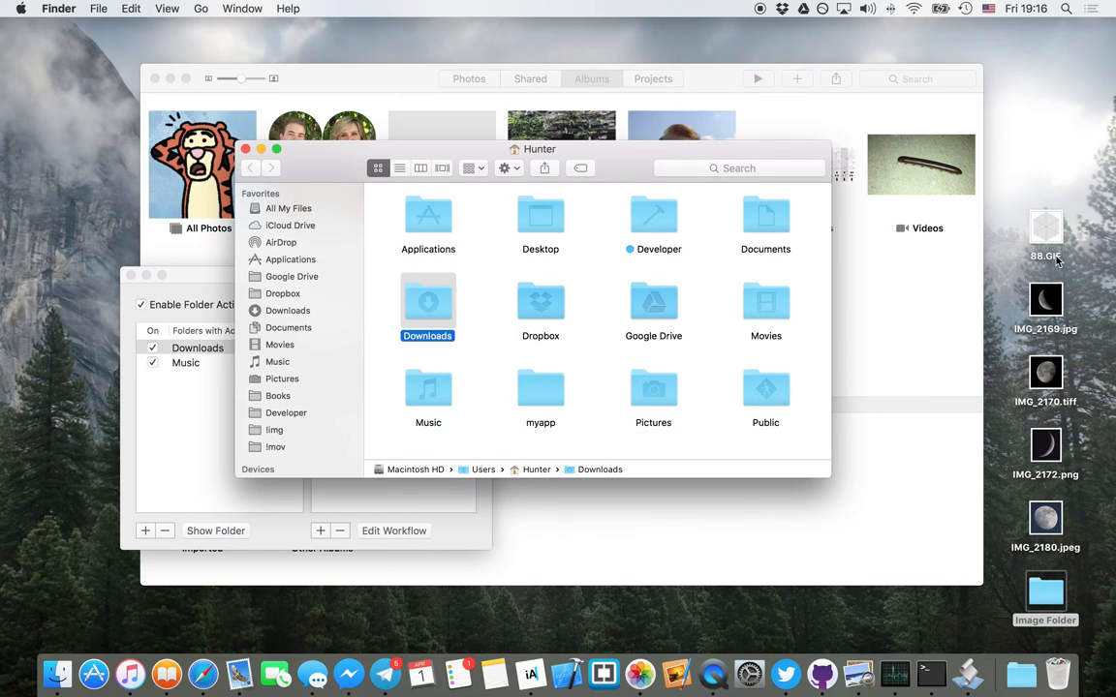
pyautogui.moveTo(1101, 426)
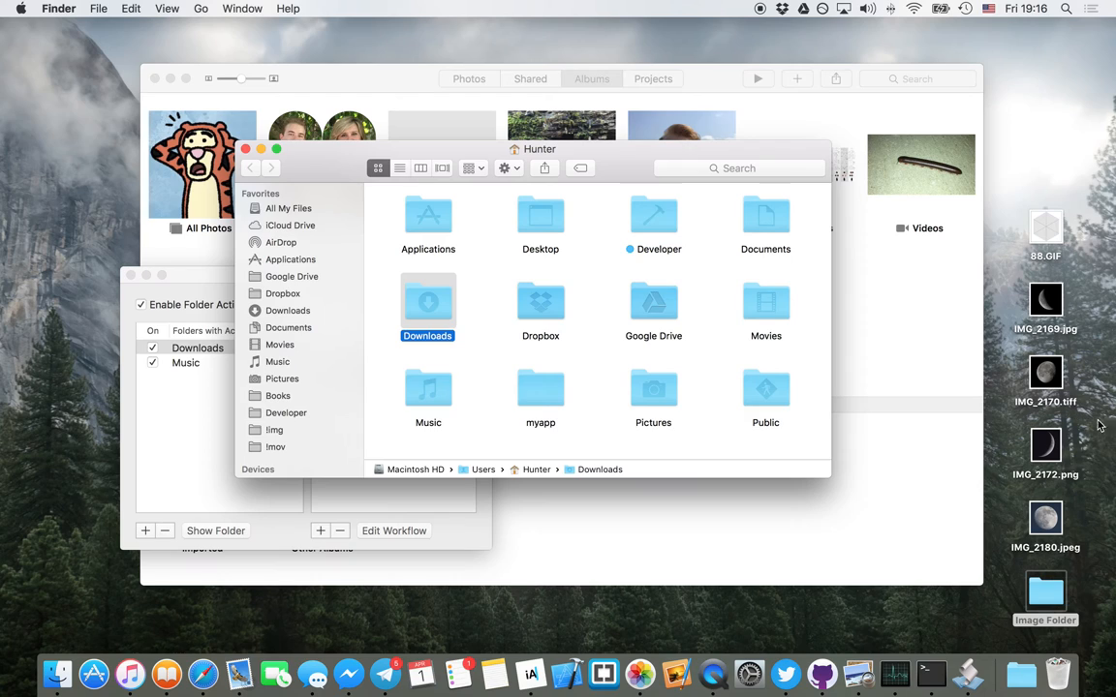
pyautogui.moveTo(1094, 577)
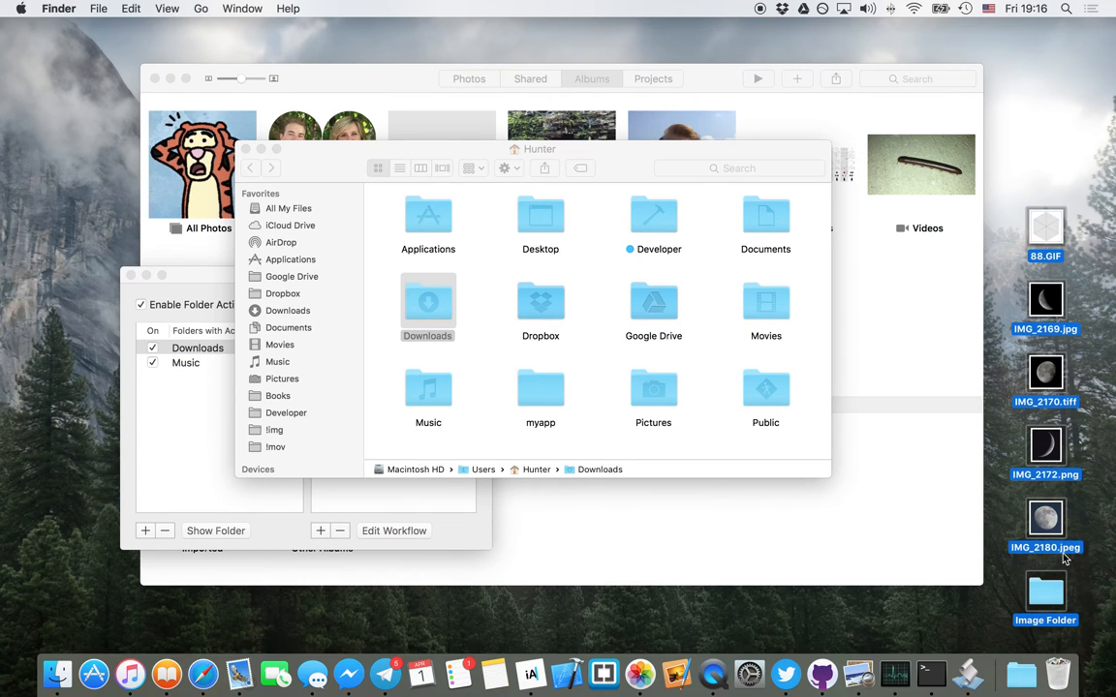
pyautogui.moveTo(1042, 593)
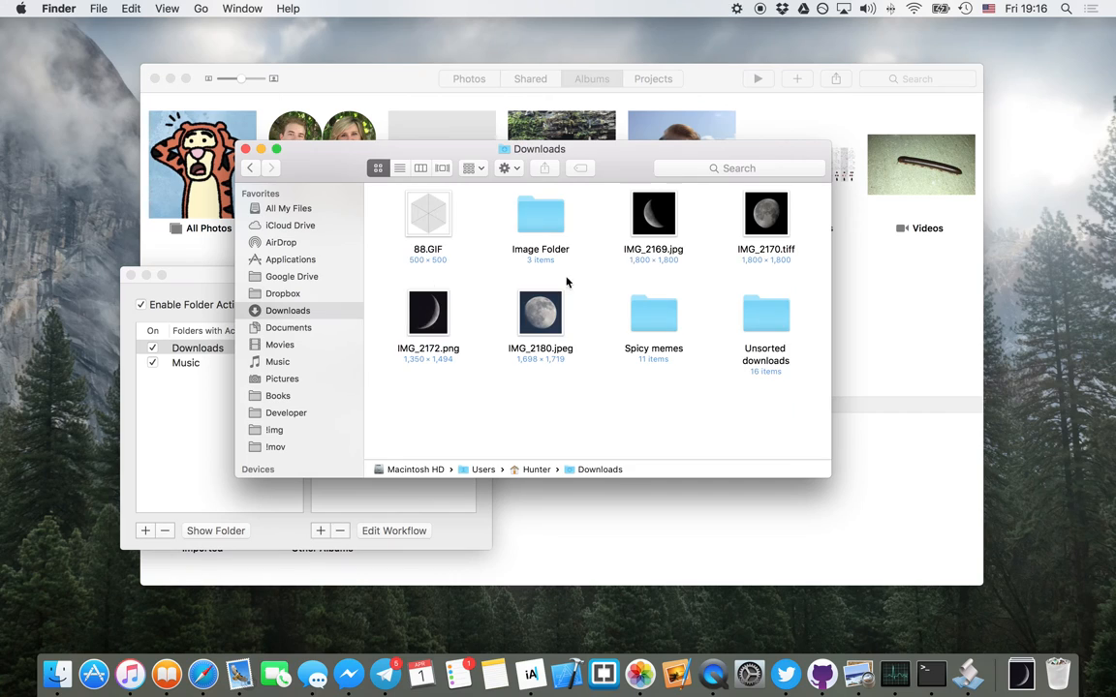
pyautogui.moveTo(516, 342)
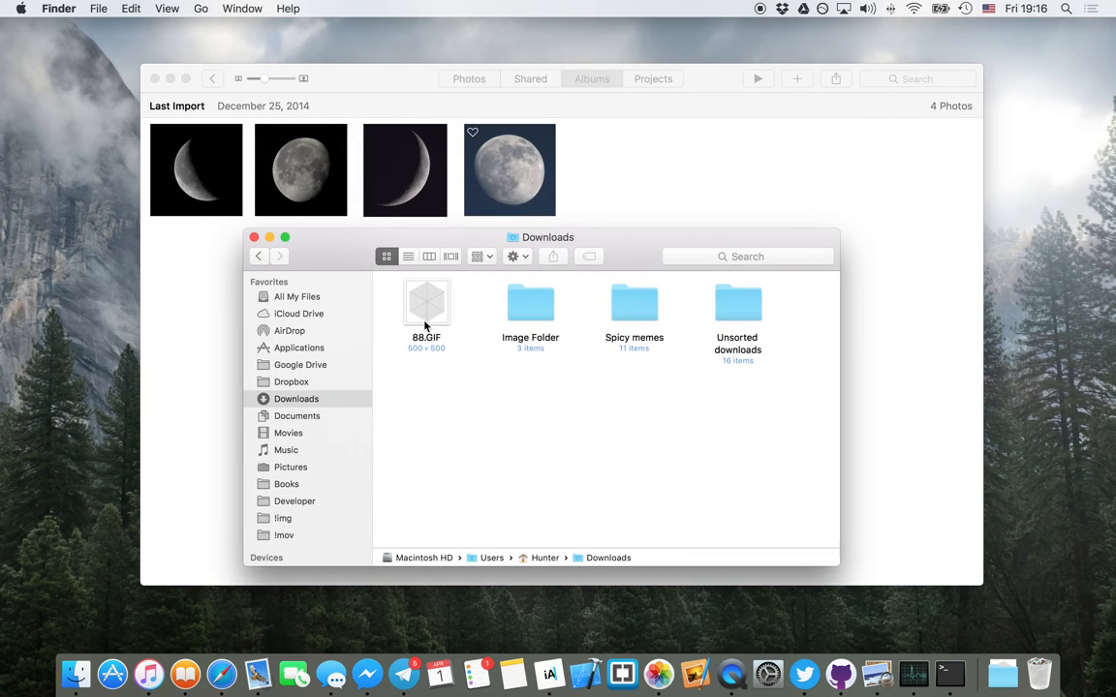
# - Open a folder in Finder and select the remaining 88.GIF file
pyautogui.doubleClick(530, 304)
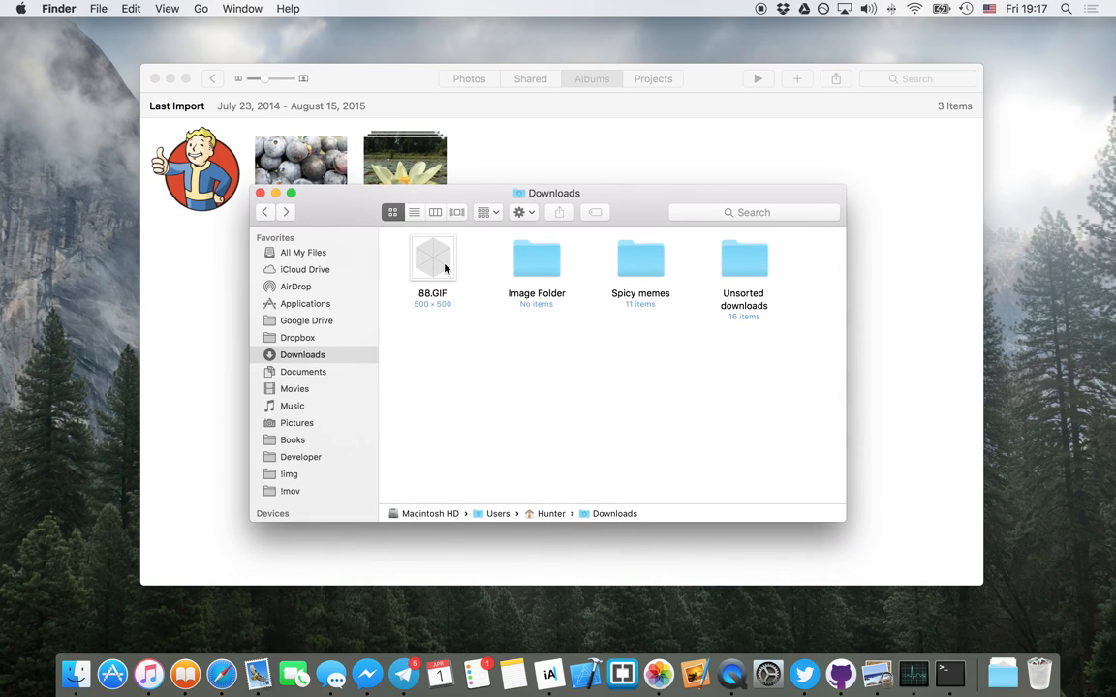
pyautogui.click(432, 259)
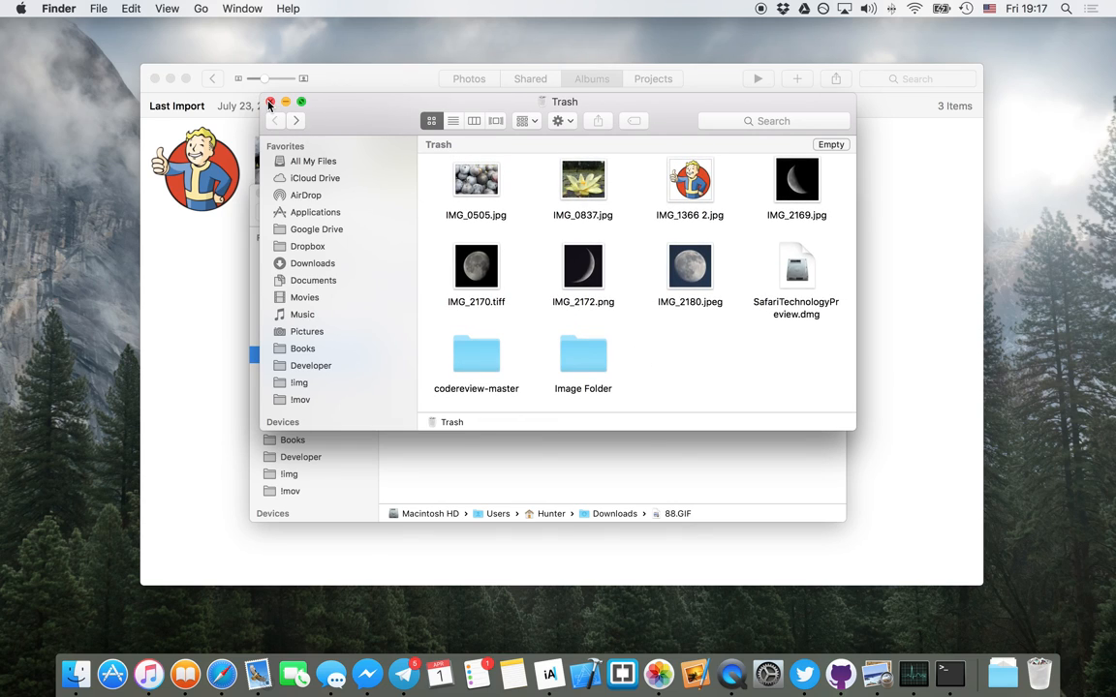
# - Close Trash, open the Imported album in Photos and select all seven pictures
pyautogui.click(271, 103)
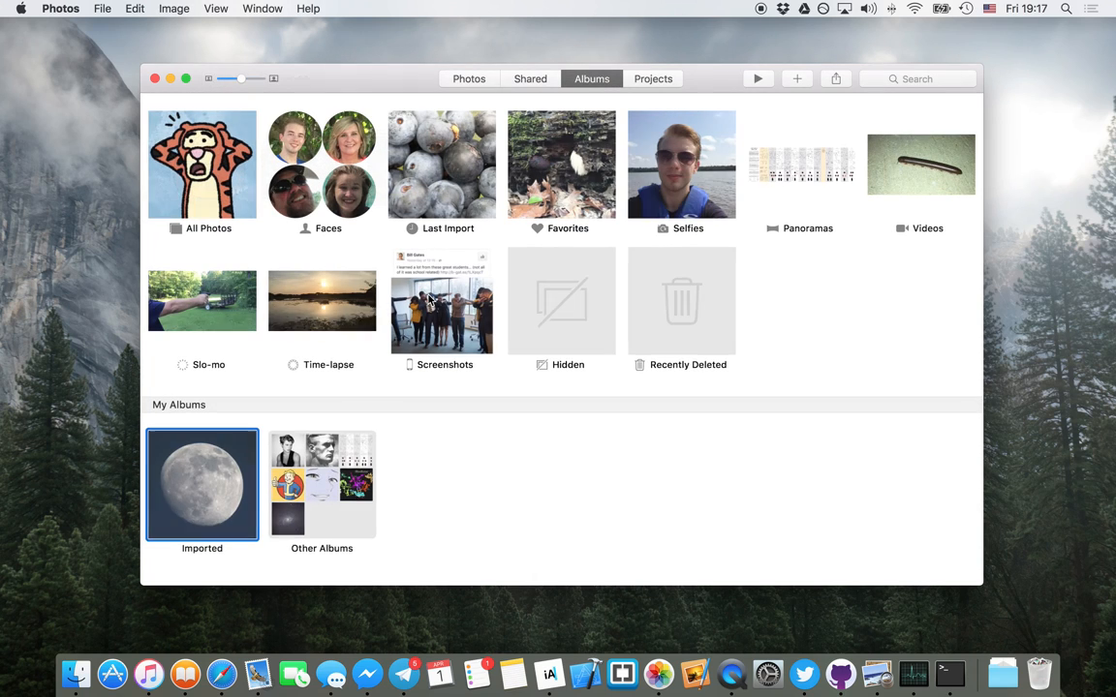
pyautogui.doubleClick(202, 484)
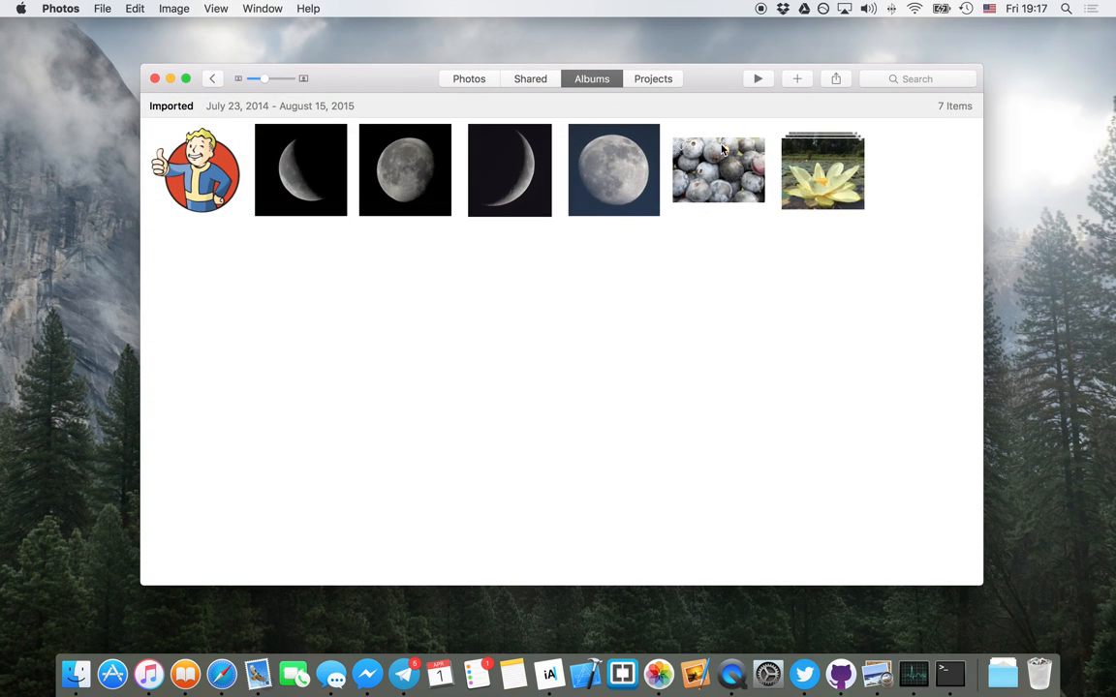
pyautogui.press('cmd+a')
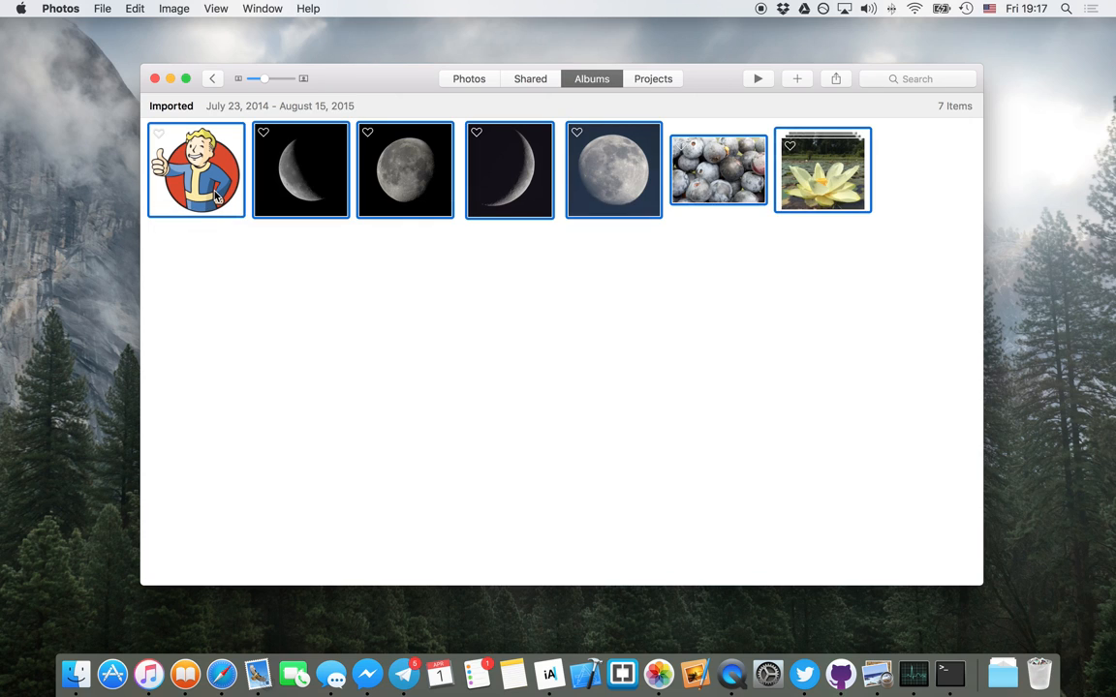